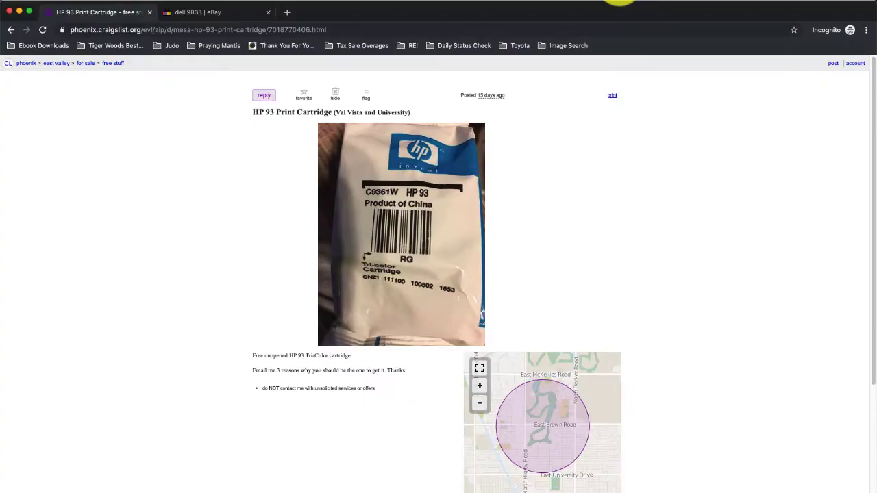
{"action": "mouse_move", "coordinate": [266, 125]}
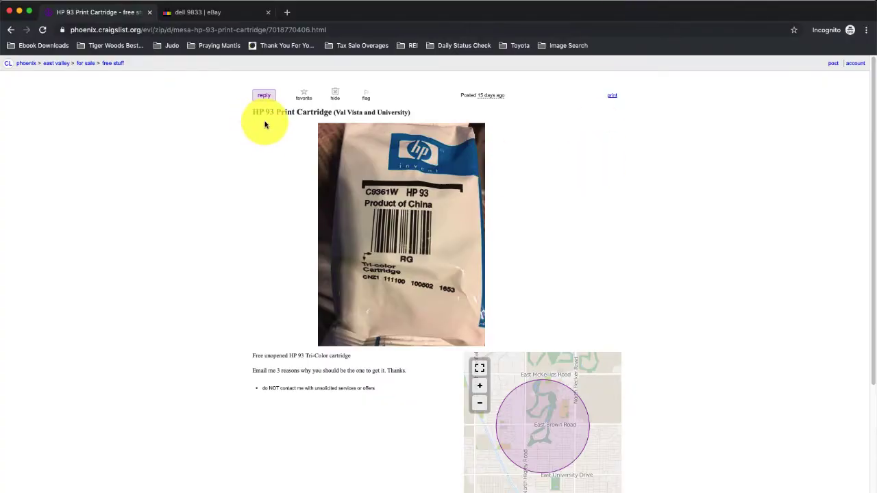
{"action": "mouse_move", "coordinate": [255, 364]}
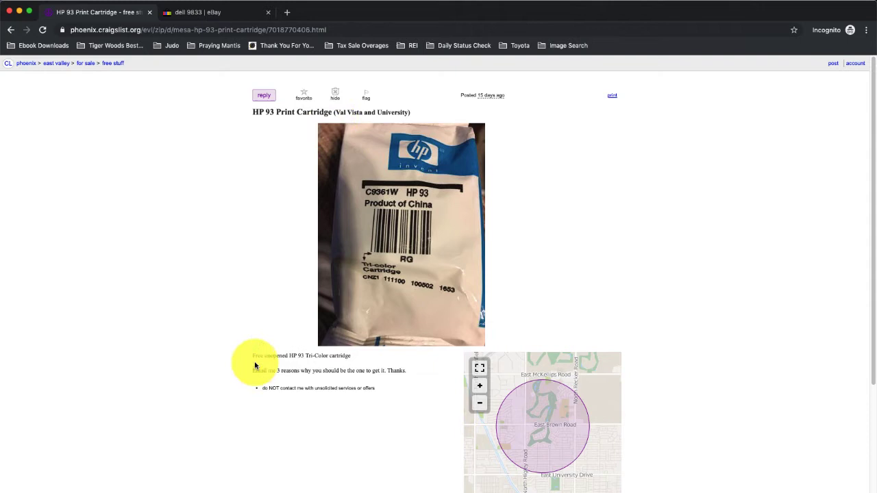
{"action": "mouse_move", "coordinate": [243, 323]}
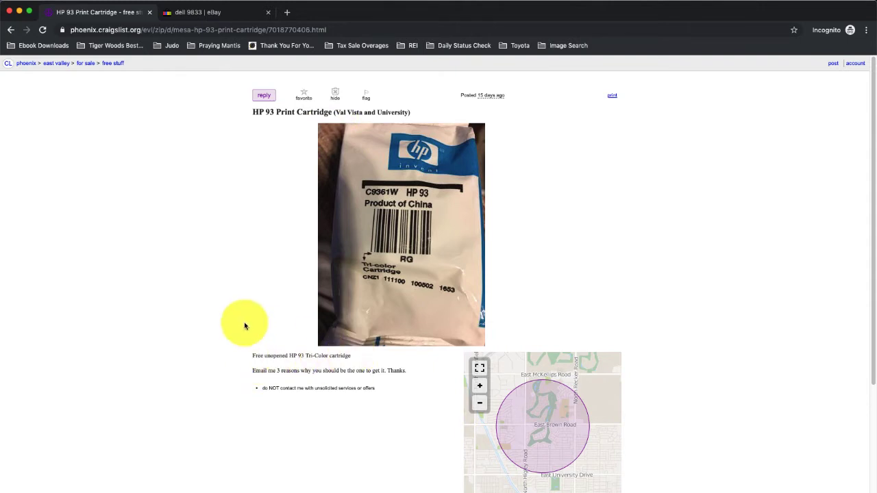
Step: Search eBay for 'hp 93 ink cartridge' from the existing sold-results page
{"action": "left_click", "coordinate": [216, 12]}
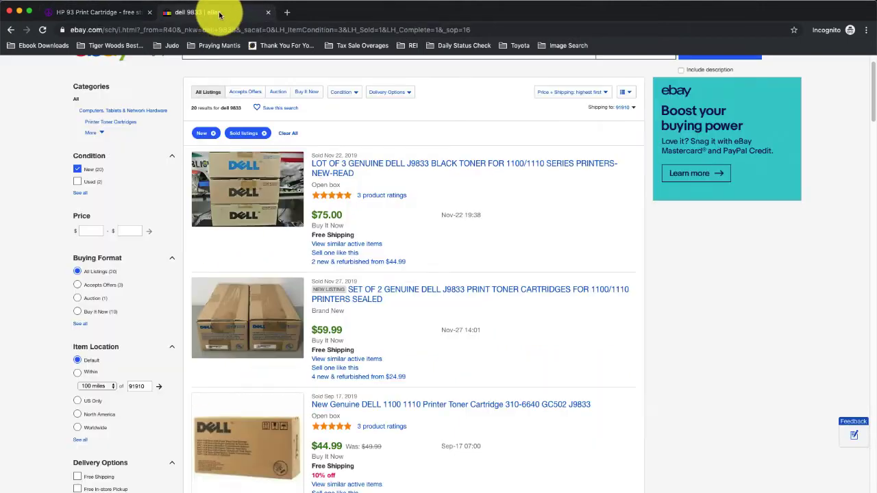
{"action": "scroll", "scroll_direction": "up", "scroll_amount": 3}
{"action": "type", "text": "hp"}
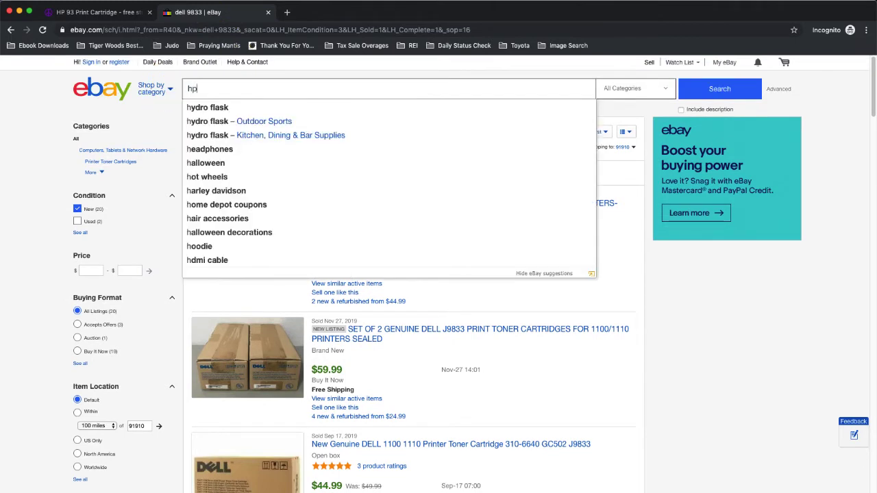
{"action": "type", "text": "9"}
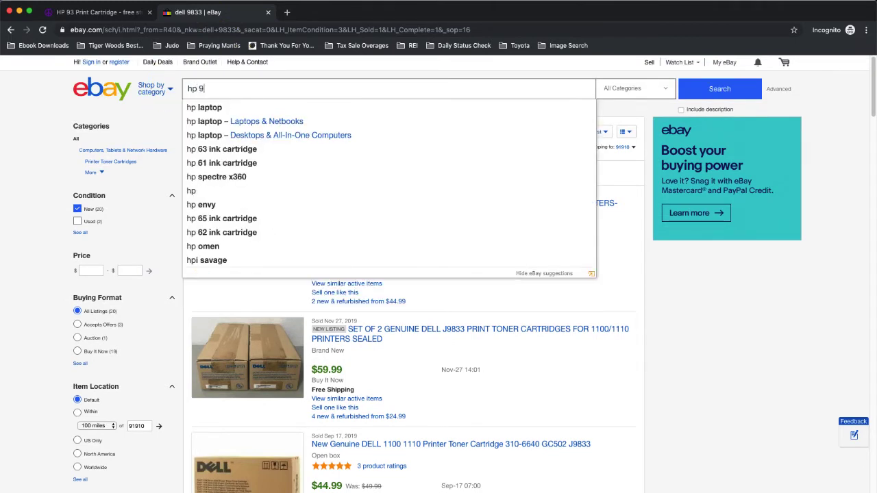
{"action": "type", "text": "3"}
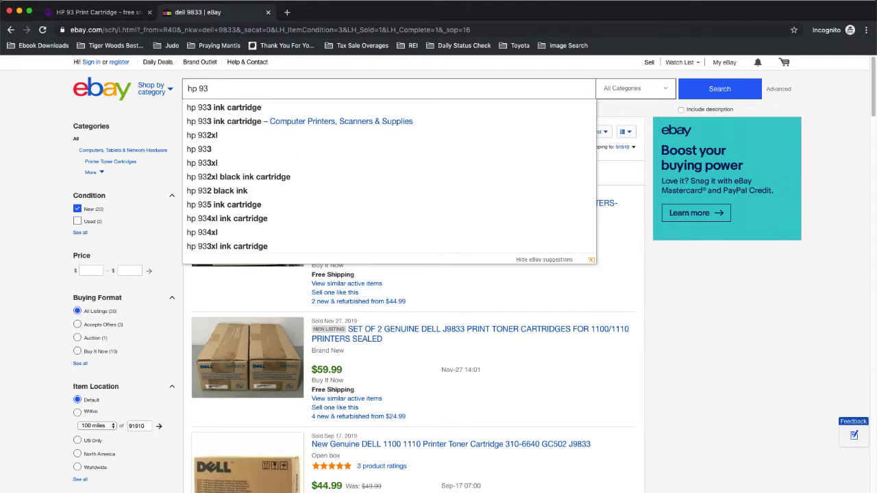
{"action": "type", "text": "ink cartridg"}
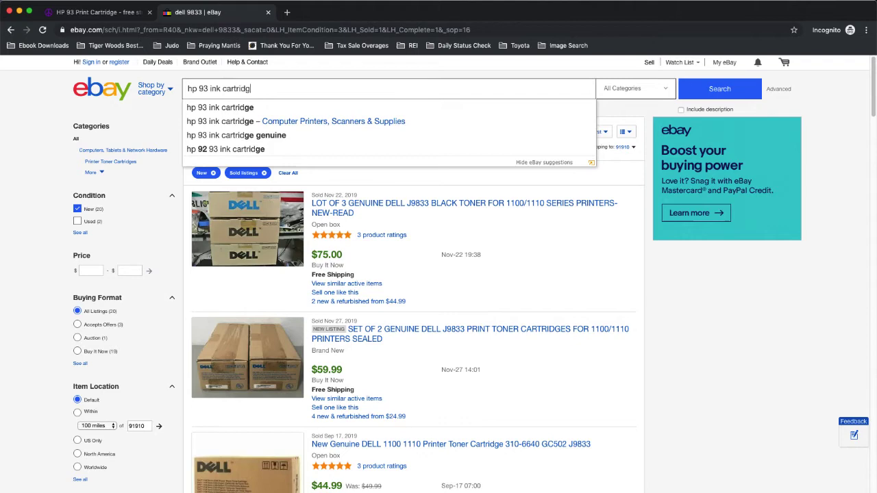
{"action": "left_click", "coordinate": [220, 106]}
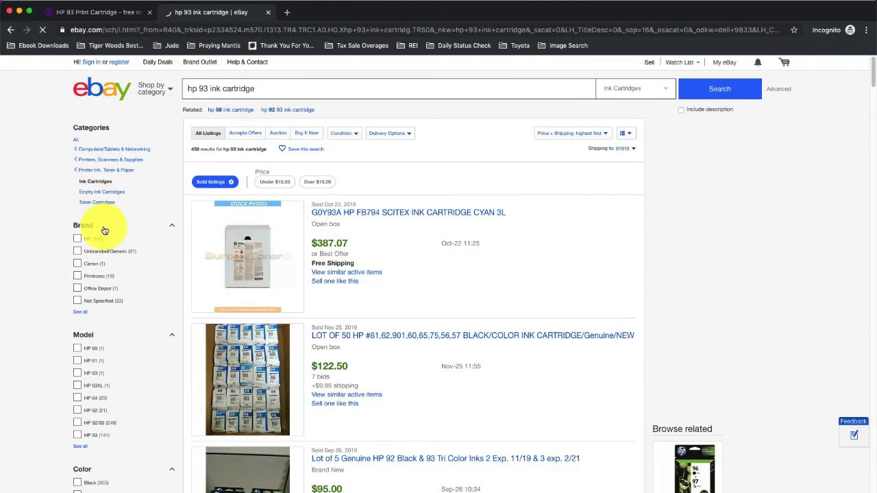
Step: Scroll through the new, sold HP 93 results ordered highest price first, noting top sales near $95 and $90
{"action": "scroll", "scroll_direction": "down", "scroll_amount": 3}
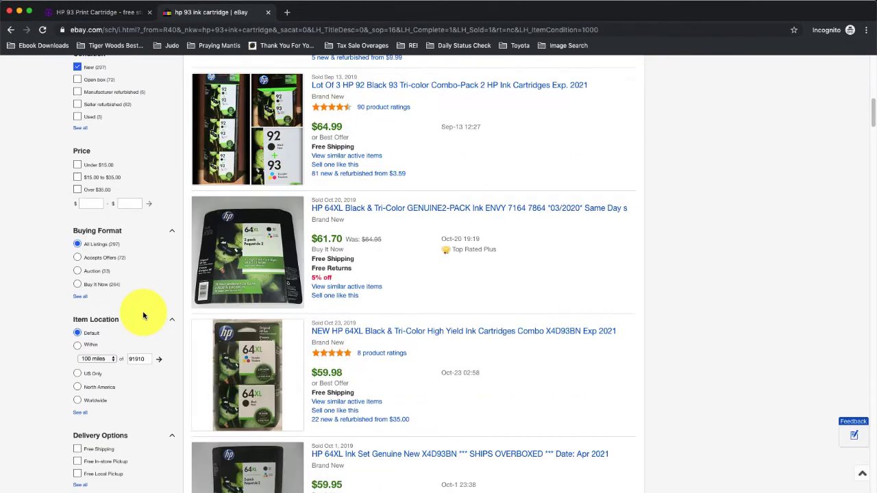
{"action": "scroll", "scroll_direction": "down", "scroll_amount": 3}
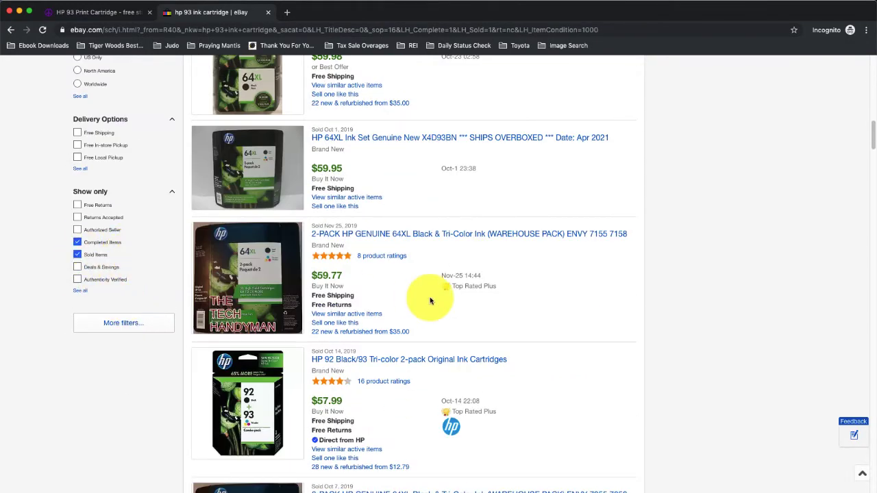
{"action": "scroll", "scroll_direction": "up", "scroll_amount": 3}
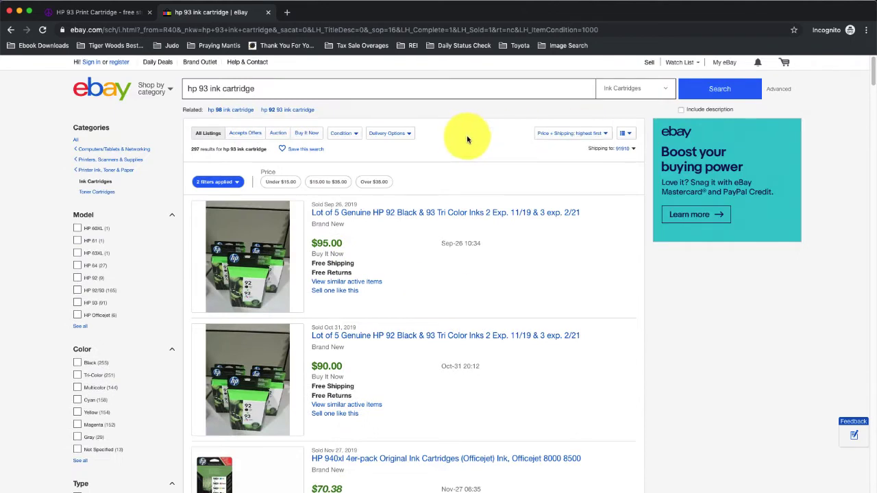
{"action": "mouse_move", "coordinate": [329, 221]}
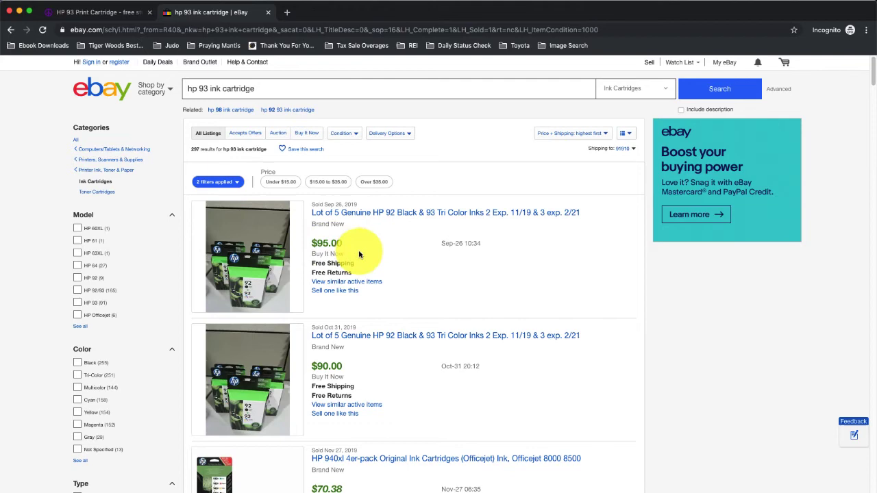
{"action": "scroll", "scroll_direction": "down", "scroll_amount": 3}
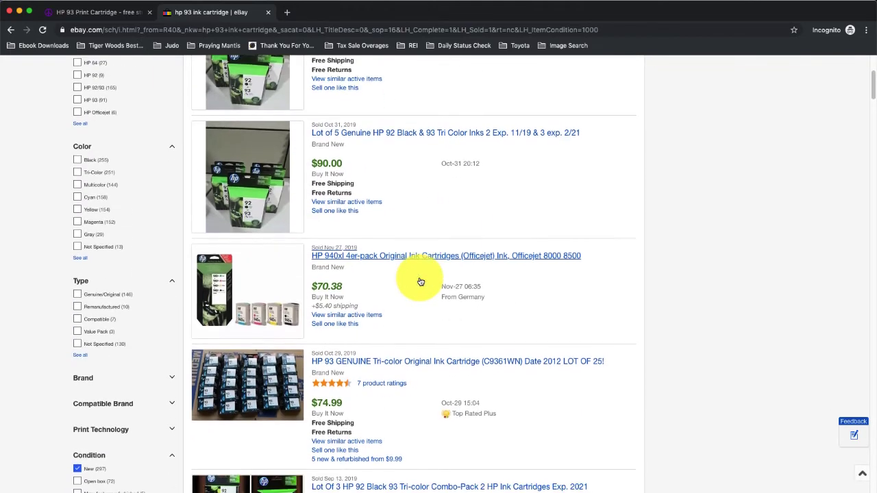
{"action": "scroll", "scroll_direction": "down", "scroll_amount": 3}
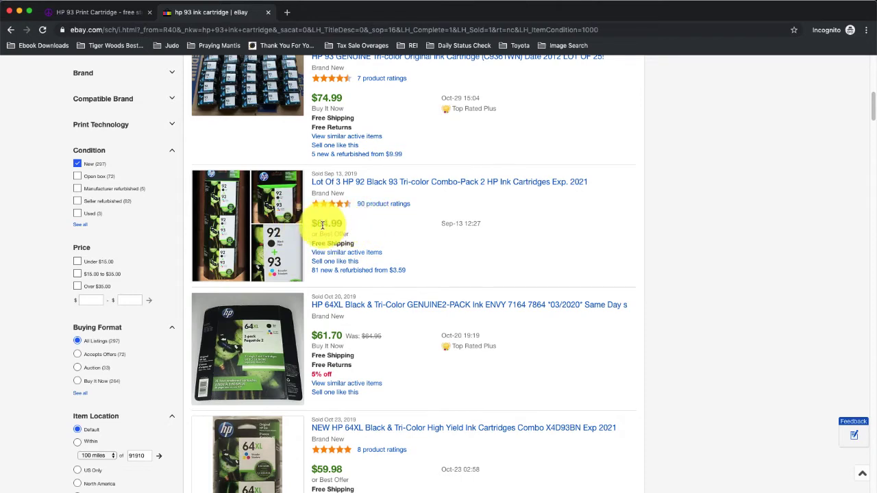
{"action": "scroll", "scroll_direction": "down", "scroll_amount": 3}
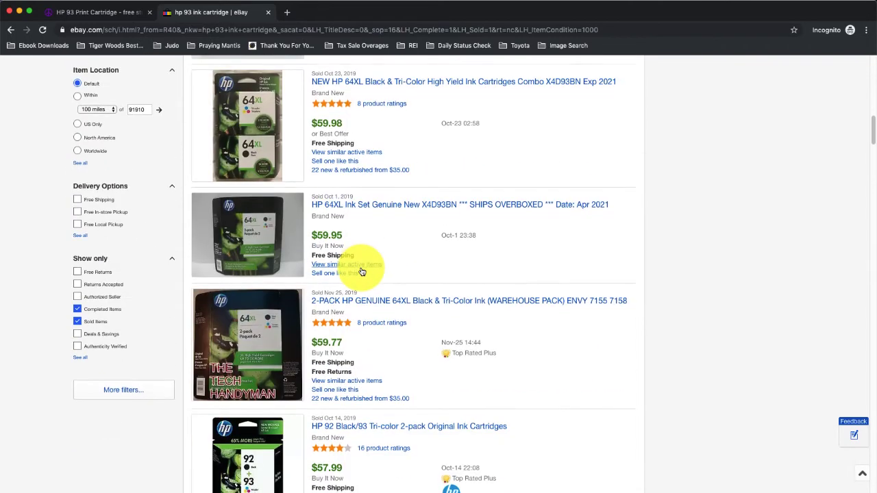
{"action": "scroll", "scroll_direction": "down", "scroll_amount": 3}
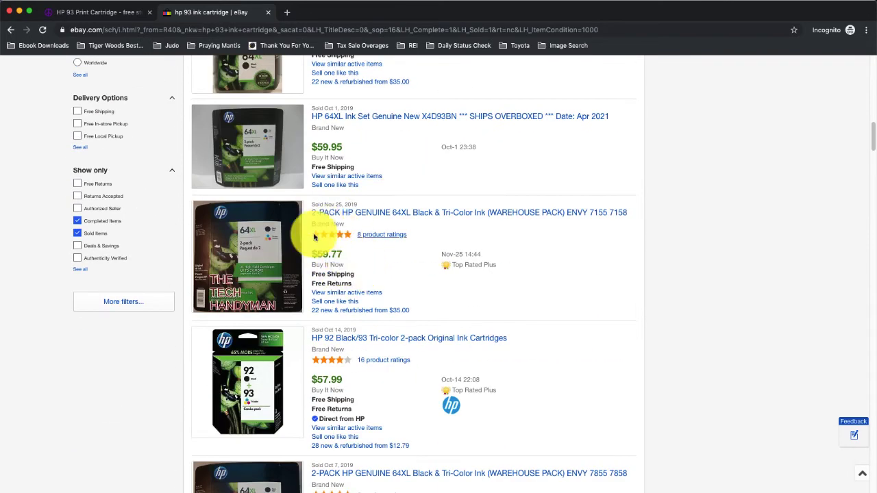
{"action": "scroll", "scroll_direction": "down", "scroll_amount": 3}
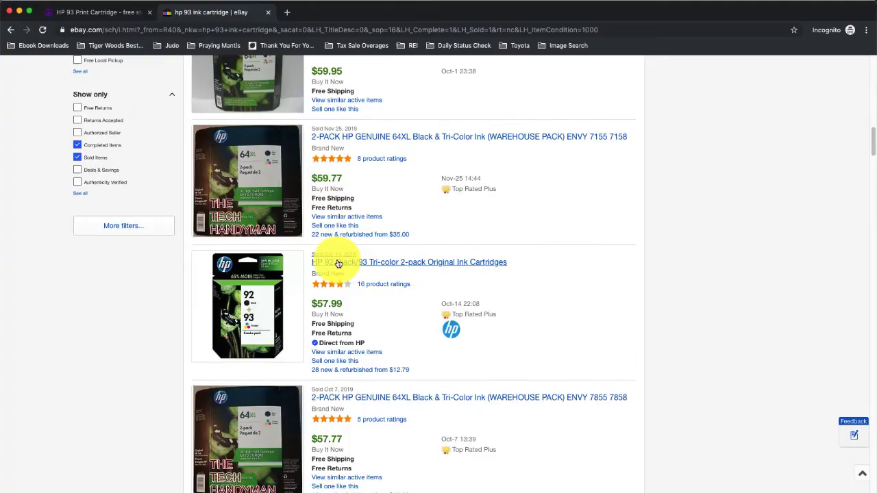
Step: Review the Craigslist free Lake Park toner listing photo showing Replaces OEM 92298A
{"action": "left_click", "coordinate": [96, 11]}
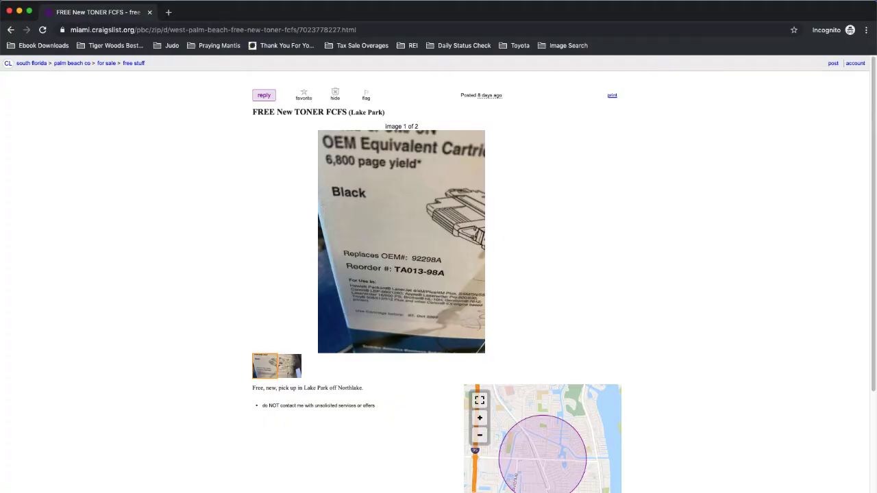
{"action": "mouse_move", "coordinate": [367, 333]}
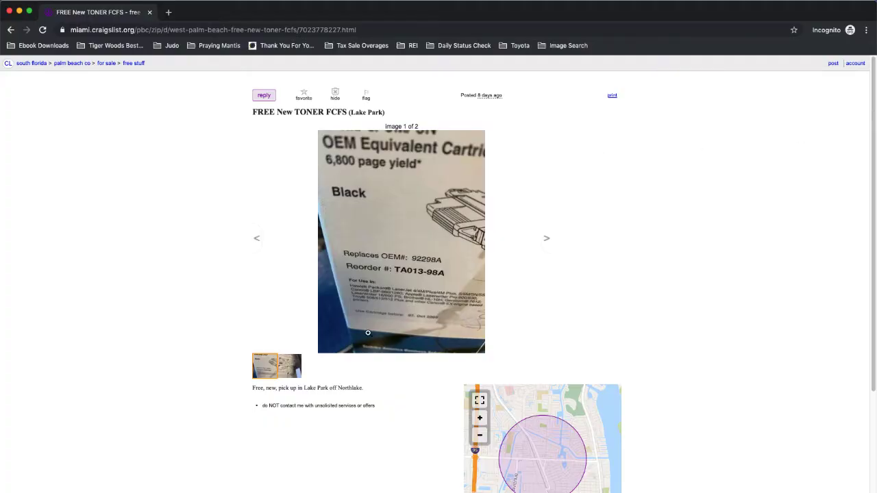
{"action": "mouse_move", "coordinate": [277, 151]}
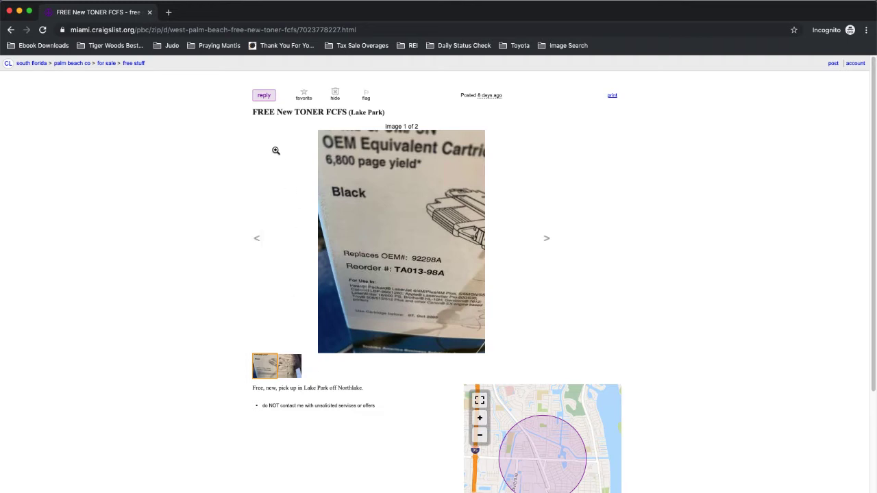
{"action": "mouse_move", "coordinate": [386, 266]}
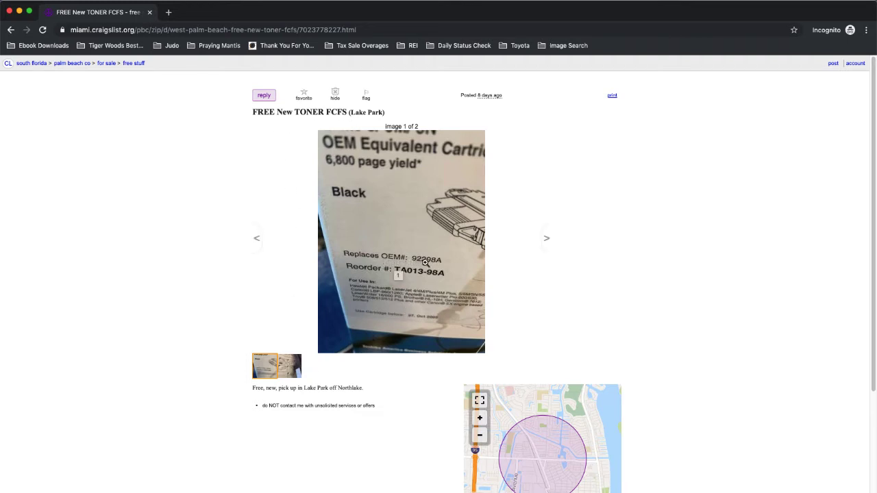
{"action": "mouse_move", "coordinate": [435, 264]}
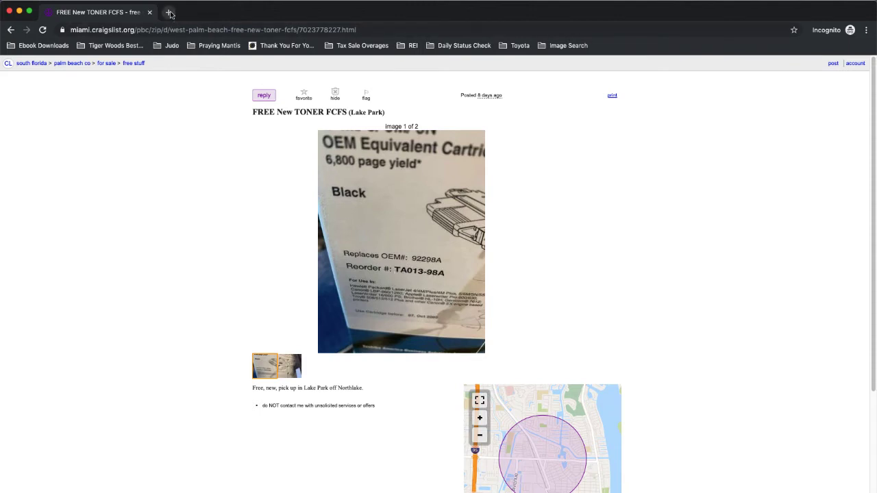
Step: Search eBay for '92298A' and scroll the HP 98A toner results toward the Show only filters
{"action": "left_click", "coordinate": [170, 12]}
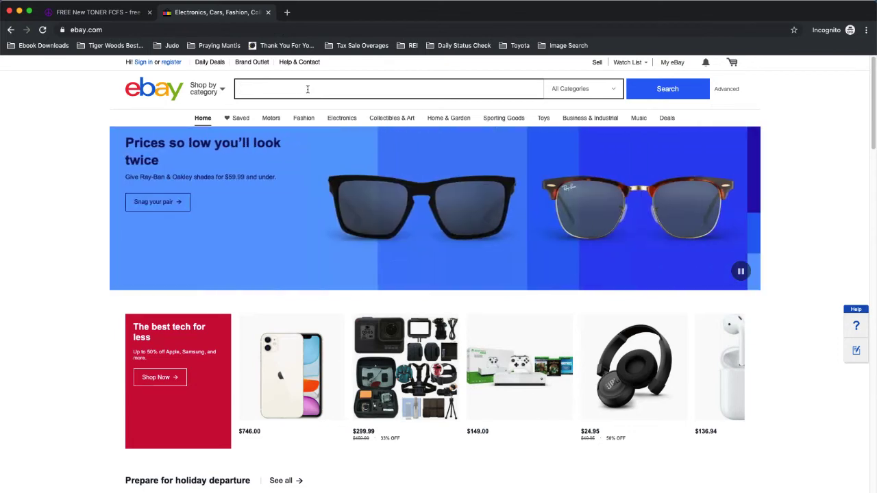
{"action": "type", "text": "9"}
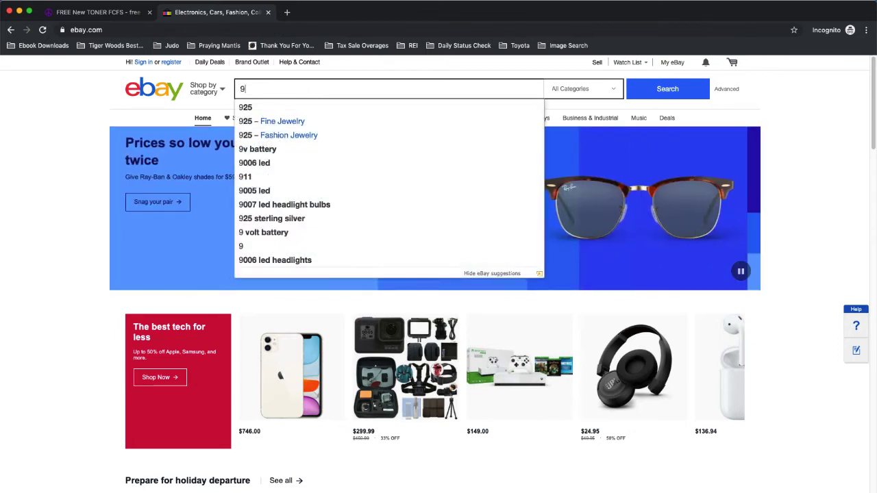
{"action": "type", "text": "2298A"}
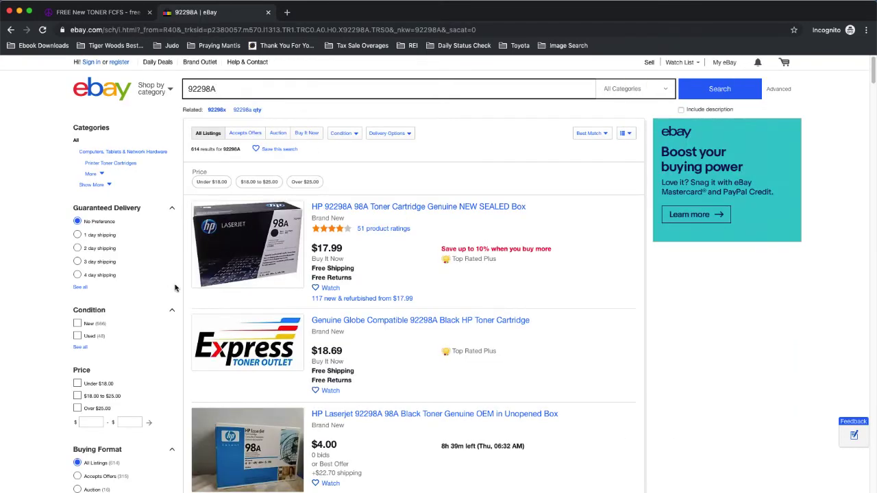
{"action": "scroll", "scroll_direction": "down", "scroll_amount": 3}
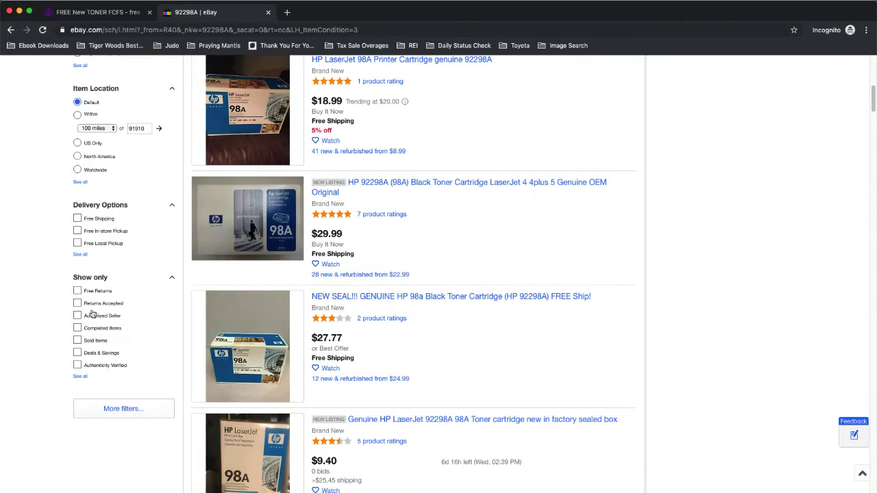
Step: Limit 92298A results to Sold items and sort by Price + Shipping: highest first
{"action": "left_click", "coordinate": [77, 328]}
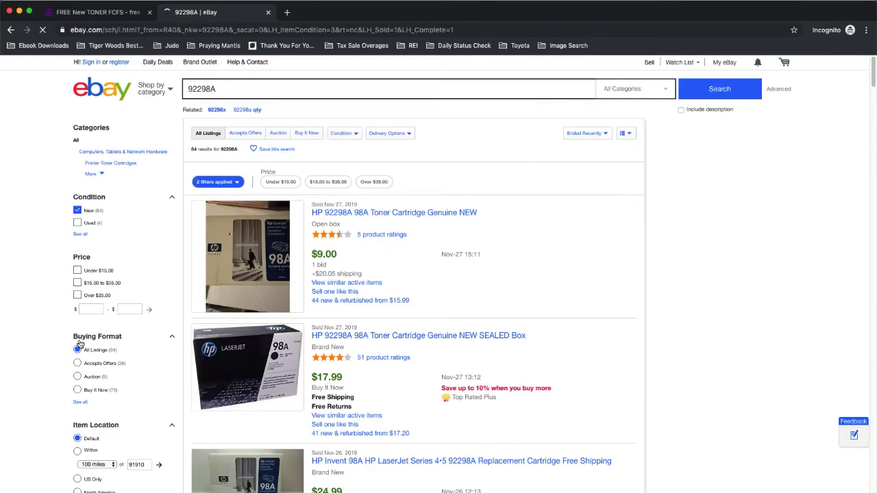
{"action": "left_click", "coordinate": [623, 133]}
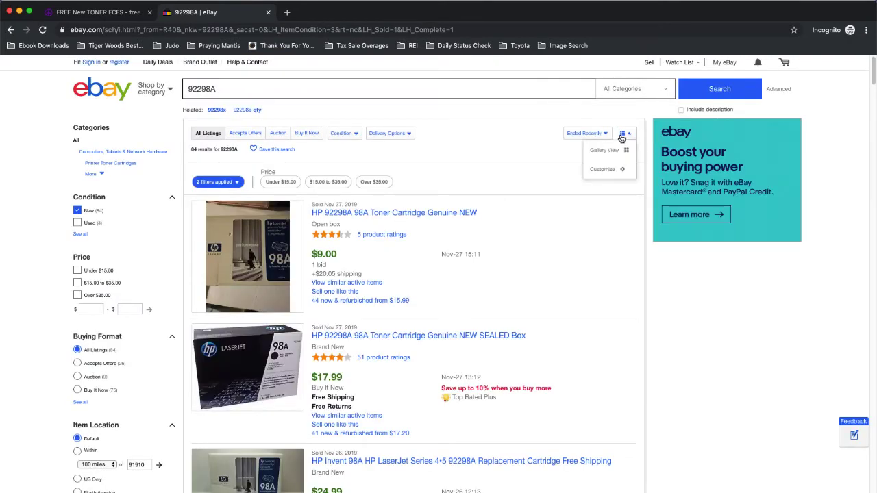
{"action": "left_click", "coordinate": [584, 133]}
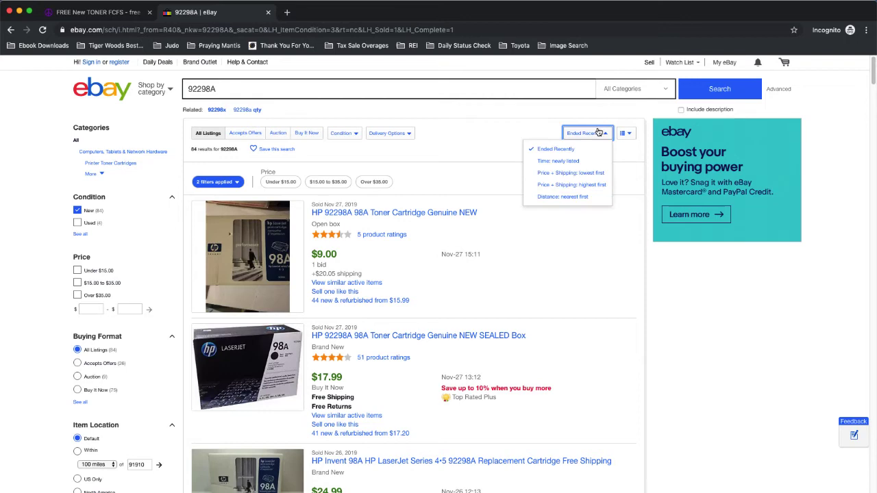
{"action": "mouse_move", "coordinate": [571, 185]}
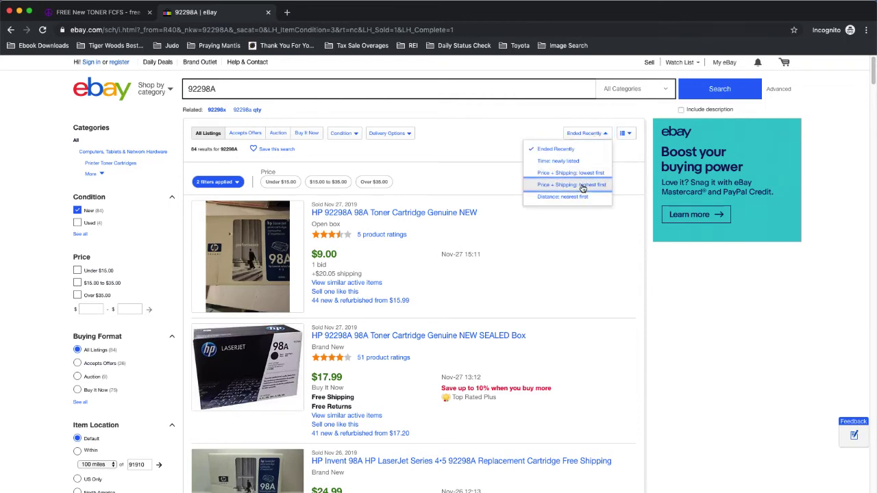
{"action": "left_click", "coordinate": [570, 184]}
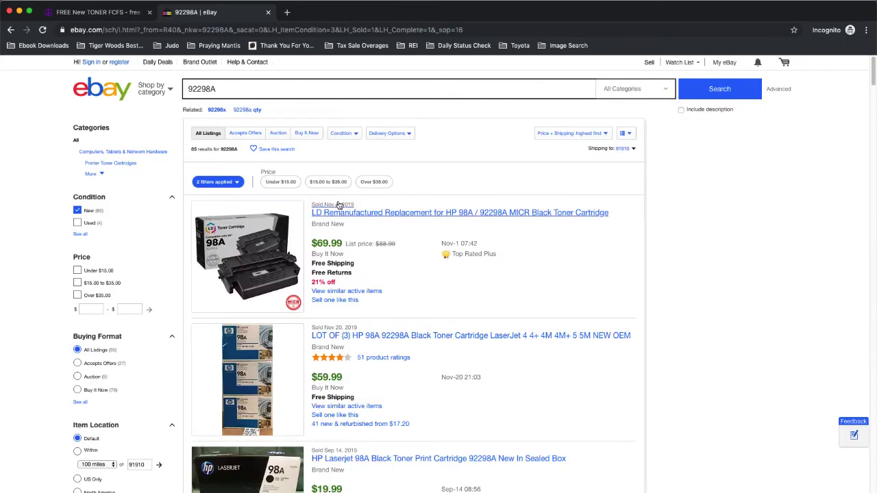
{"action": "scroll", "scroll_direction": "down", "scroll_amount": 3}
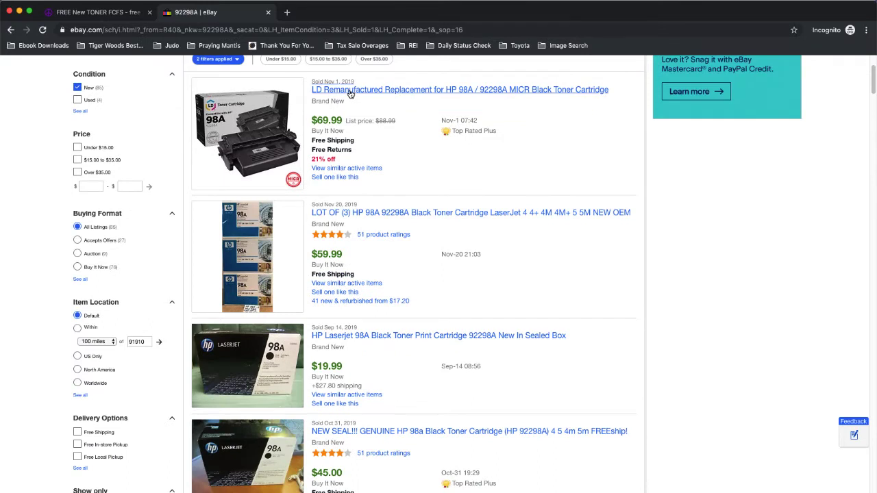
{"action": "mouse_move", "coordinate": [324, 117]}
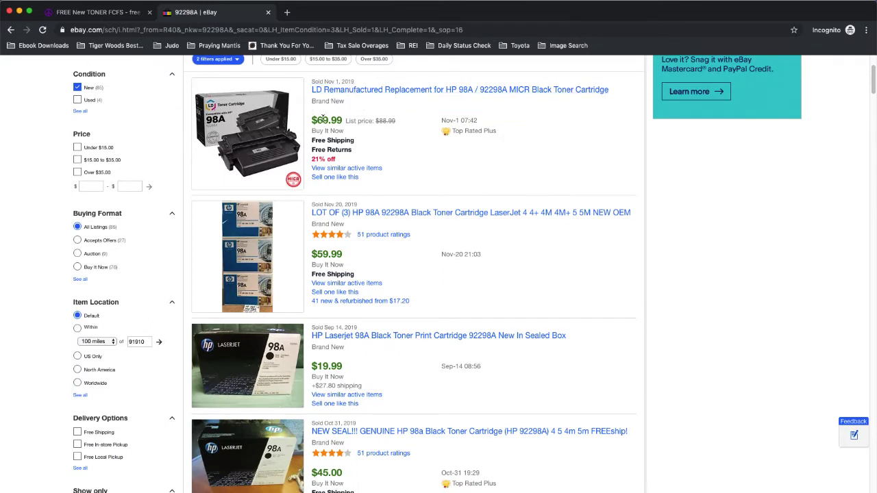
{"action": "mouse_move", "coordinate": [397, 170]}
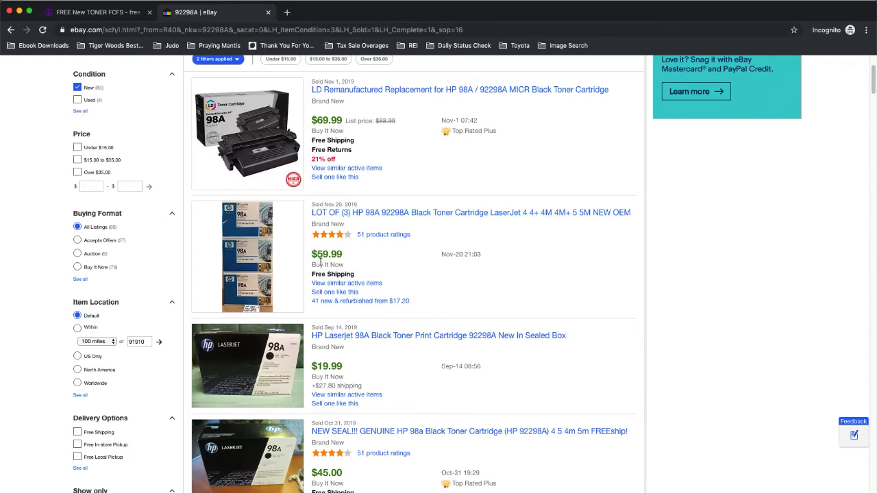
{"action": "scroll", "scroll_direction": "down", "scroll_amount": 3}
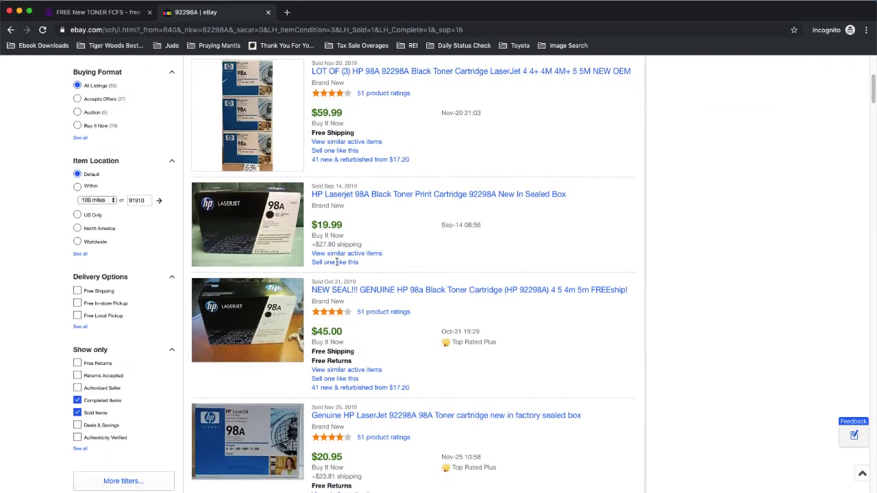
{"action": "scroll", "scroll_direction": "down", "scroll_amount": 3}
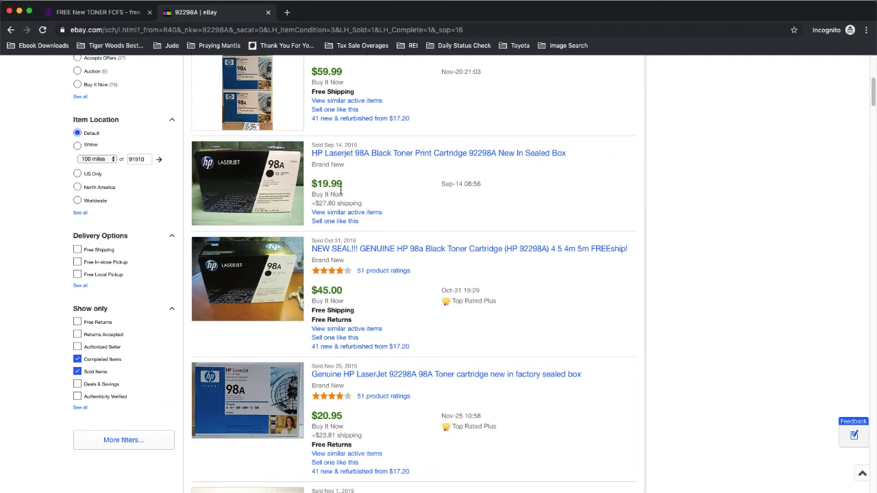
{"action": "mouse_move", "coordinate": [347, 212]}
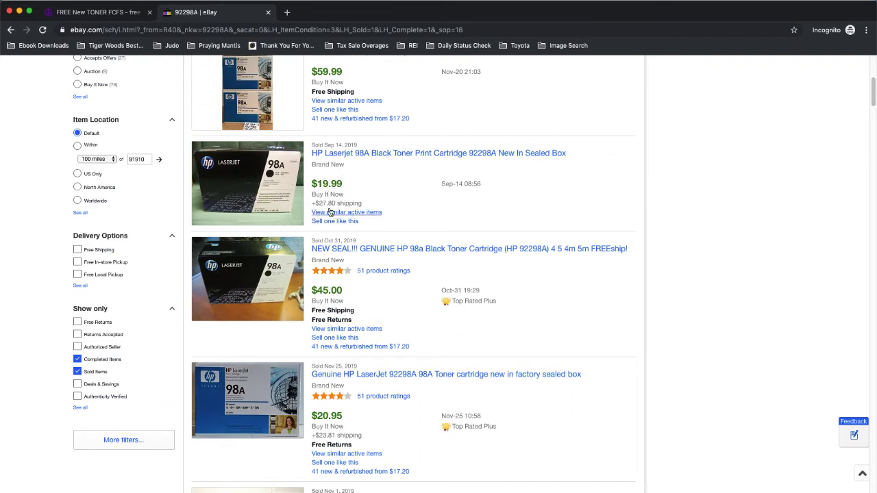
{"action": "mouse_move", "coordinate": [355, 181]}
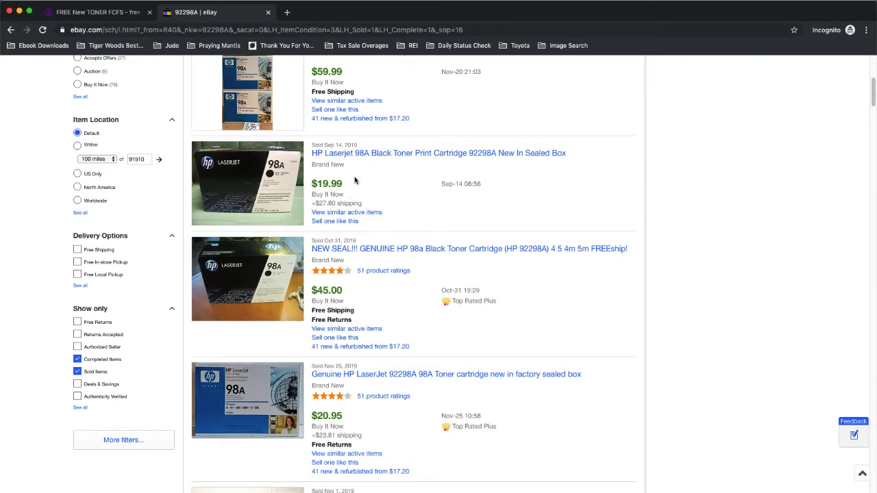
{"action": "mouse_move", "coordinate": [334, 186]}
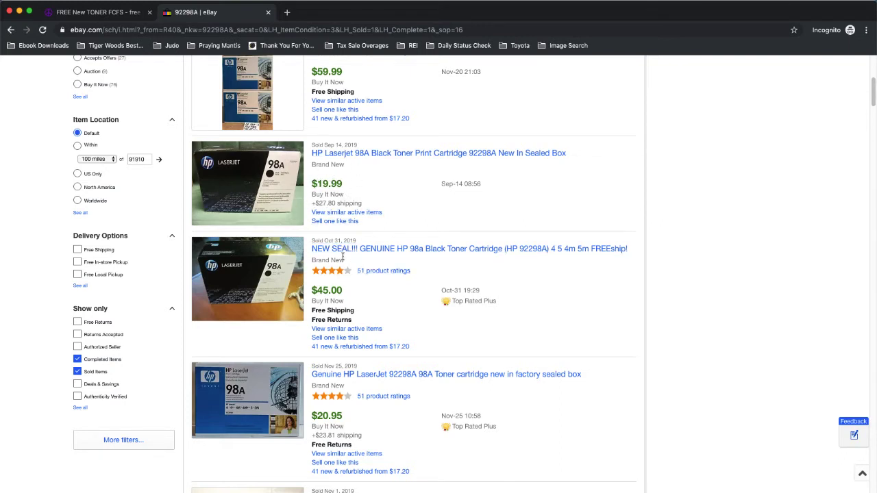
{"action": "mouse_move", "coordinate": [405, 258]}
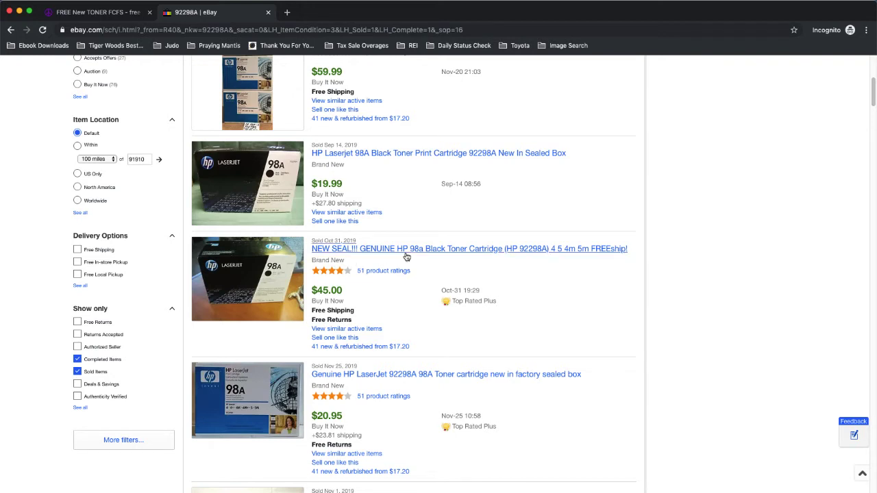
{"action": "mouse_move", "coordinate": [669, 260]}
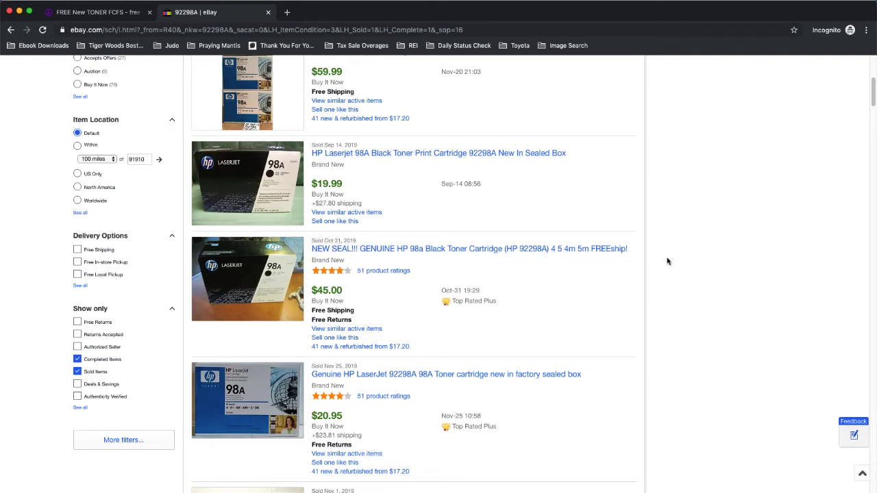
{"action": "mouse_move", "coordinate": [346, 309]}
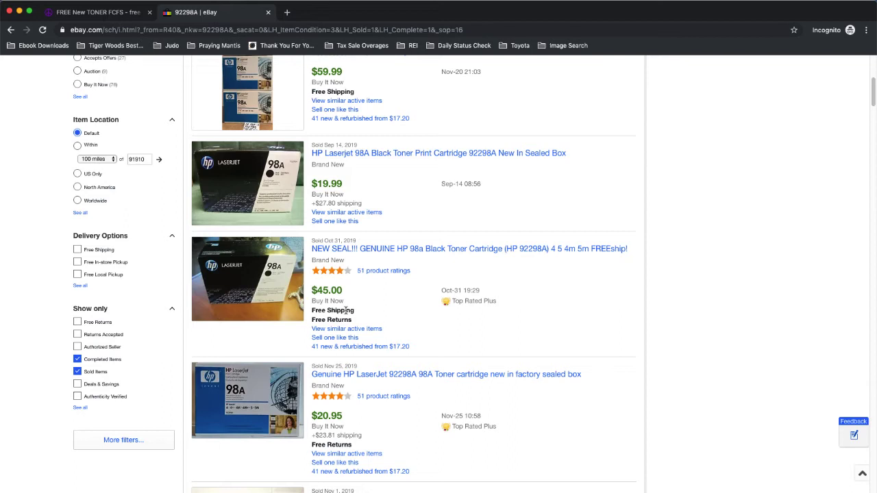
{"action": "scroll", "scroll_direction": "down", "scroll_amount": 3}
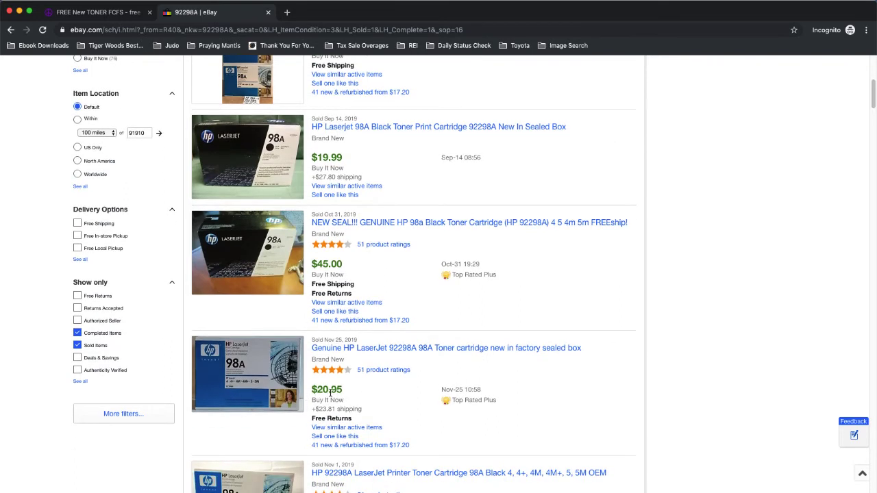
{"action": "mouse_move", "coordinate": [194, 423]}
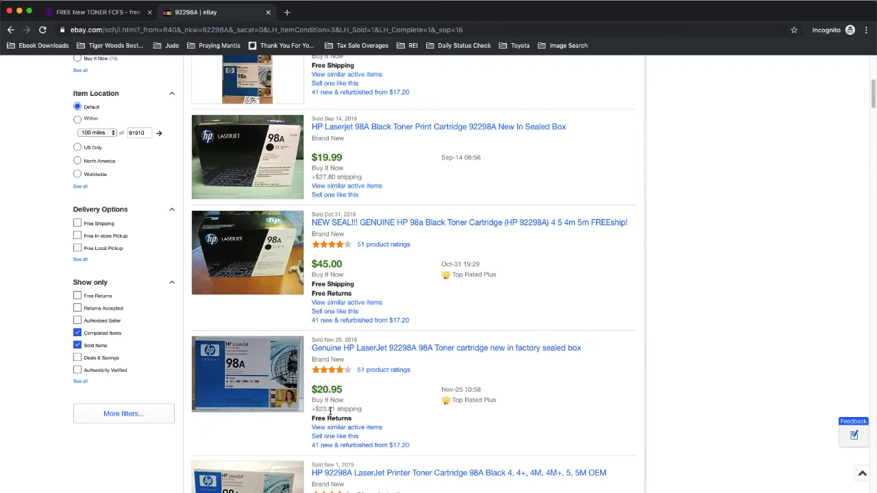
{"action": "mouse_move", "coordinate": [376, 349]}
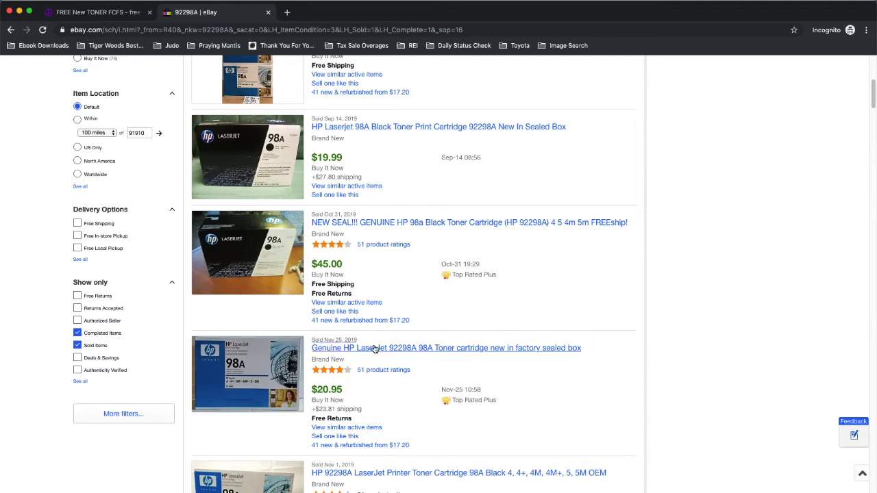
{"action": "left_click", "coordinate": [96, 11]}
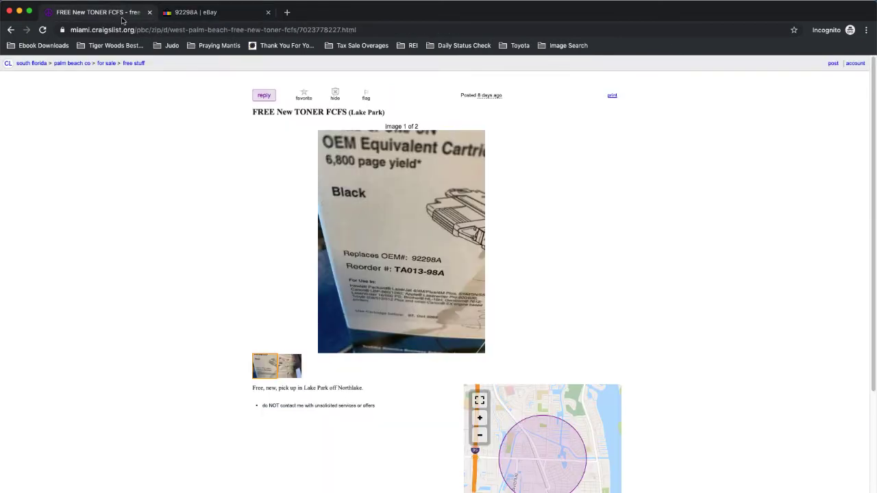
{"action": "mouse_move", "coordinate": [405, 239]}
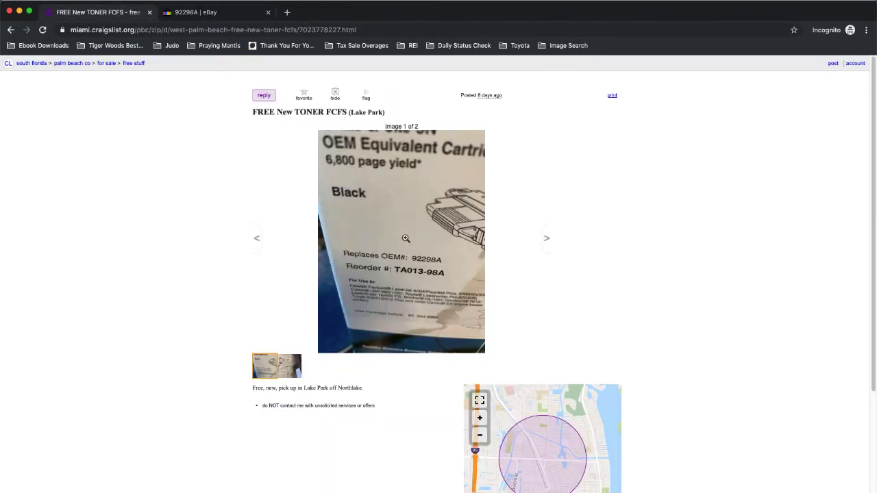
{"action": "left_click", "coordinate": [217, 11]}
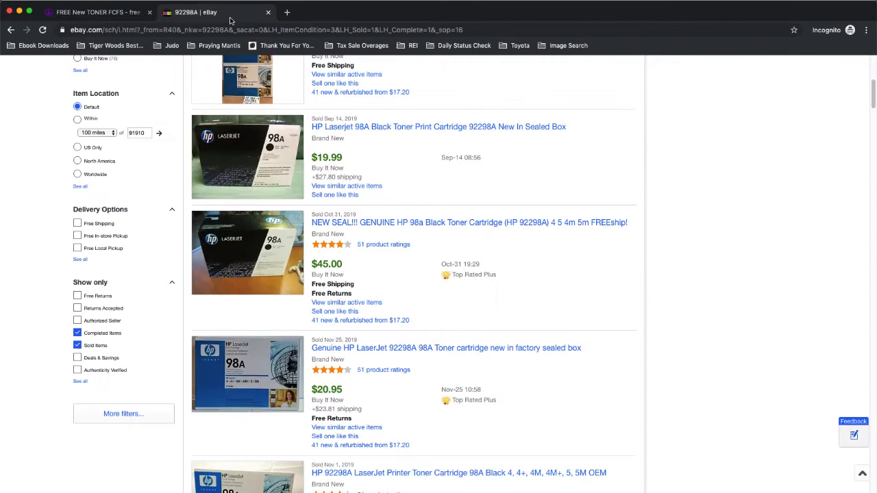
{"action": "mouse_move", "coordinate": [347, 303]}
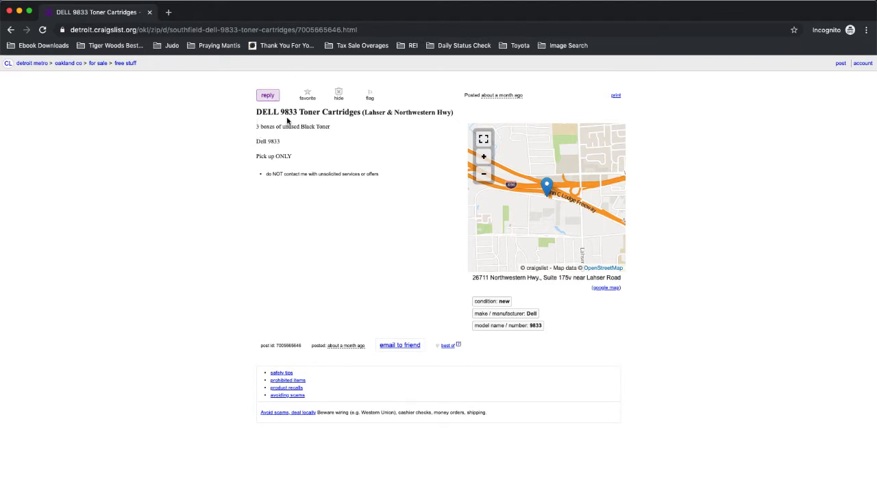
{"action": "mouse_move", "coordinate": [356, 115]}
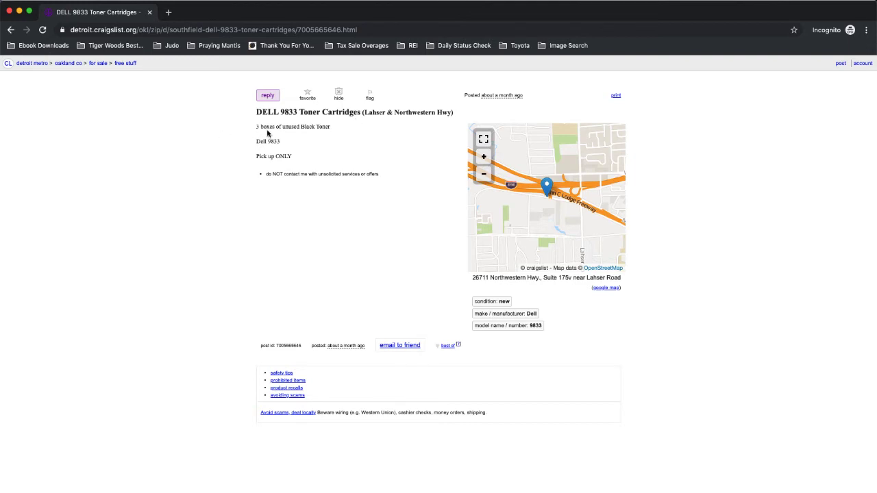
{"action": "mouse_move", "coordinate": [315, 134]}
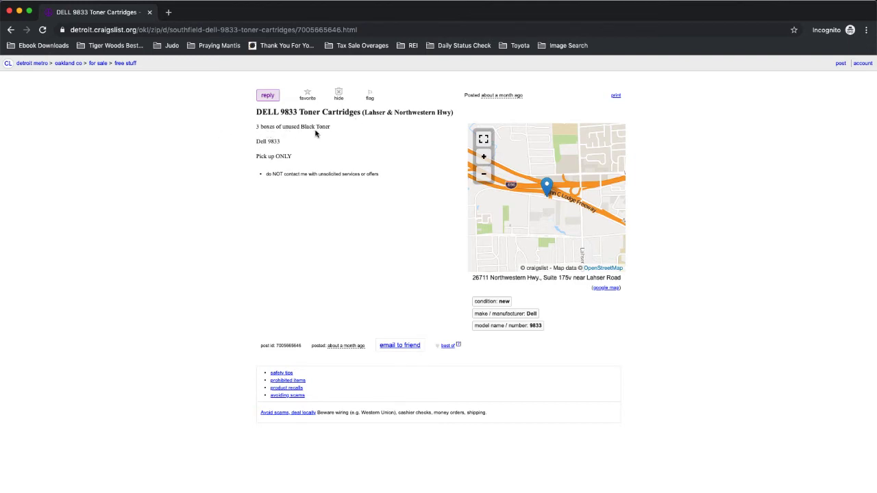
{"action": "mouse_move", "coordinate": [258, 149]}
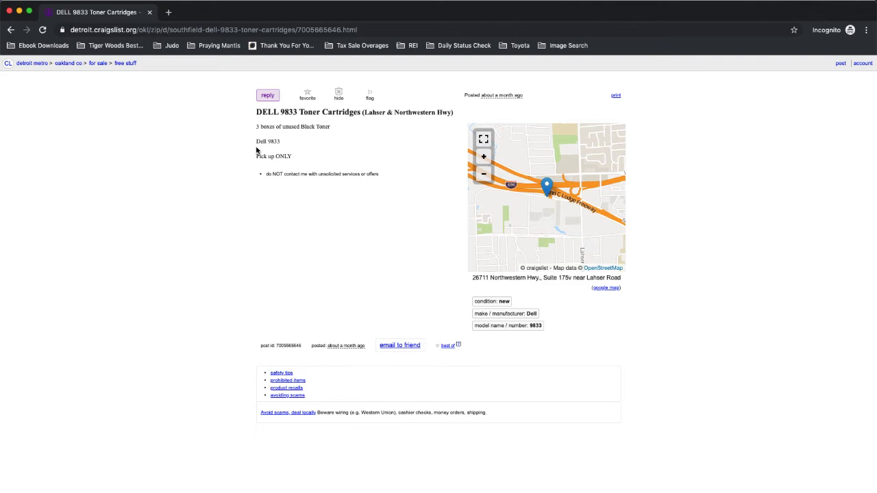
{"action": "mouse_move", "coordinate": [291, 149]}
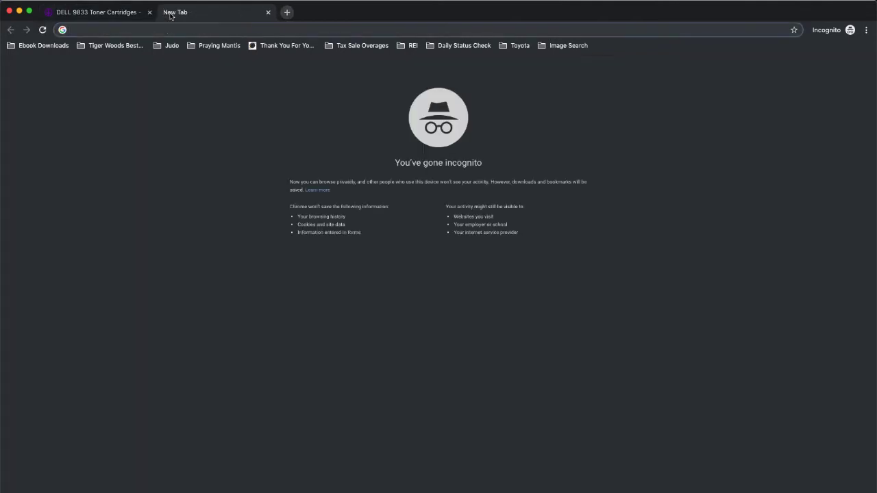
Step: Go to ebay.com and search for 'dell 9833'
{"action": "type", "text": "ebay.com"}
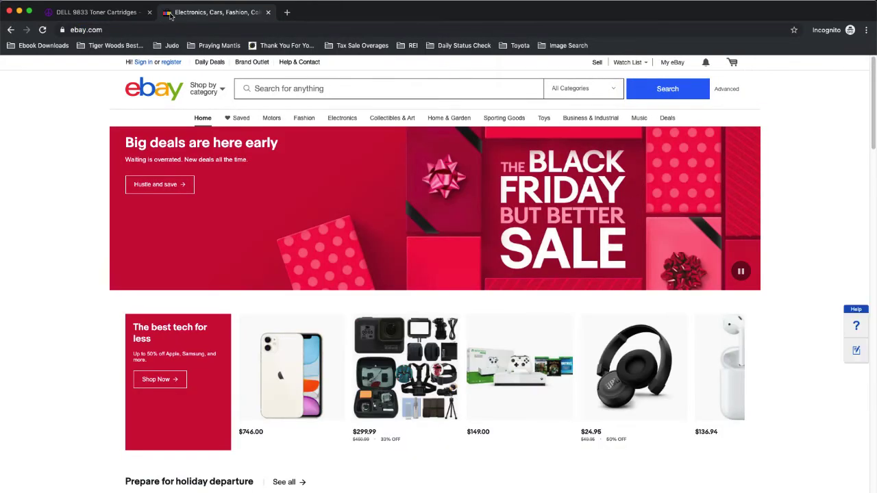
{"action": "left_click", "coordinate": [389, 87]}
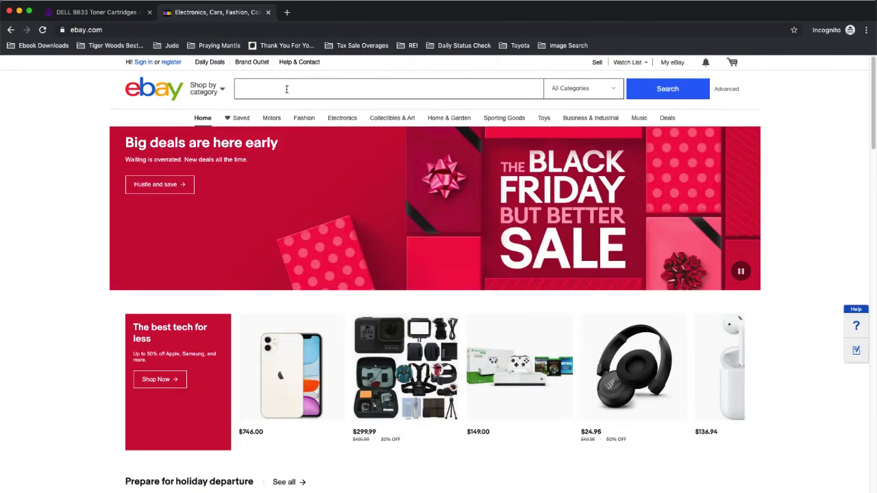
{"action": "type", "text": "dell 9833"}
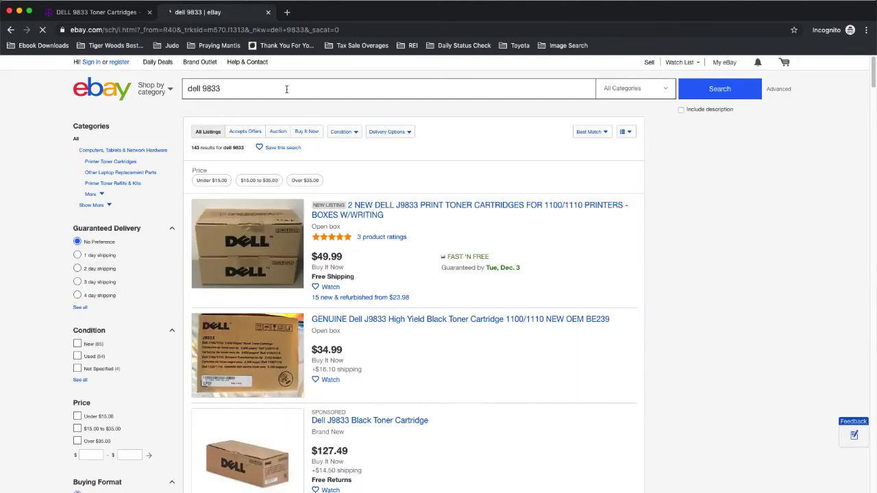
{"action": "scroll", "scroll_direction": "down", "scroll_amount": 3}
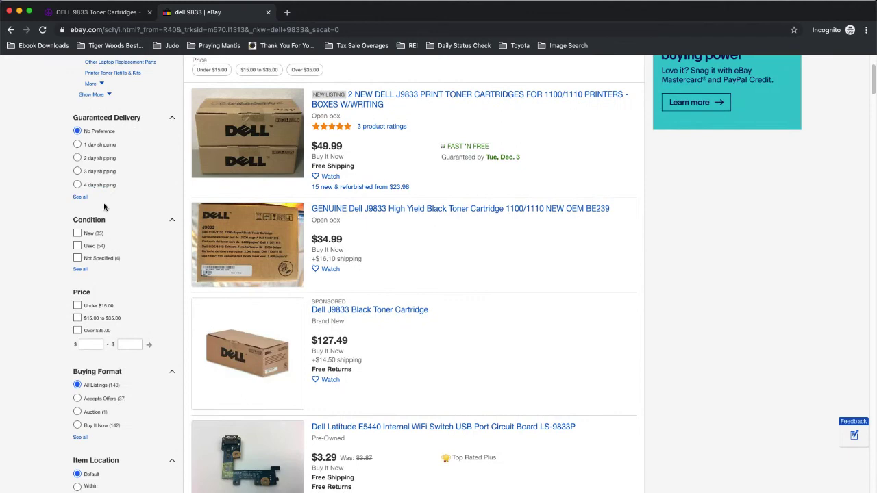
Step: Filter the dell 9833 results to Condition: New and Sold listings only
{"action": "left_click", "coordinate": [77, 233]}
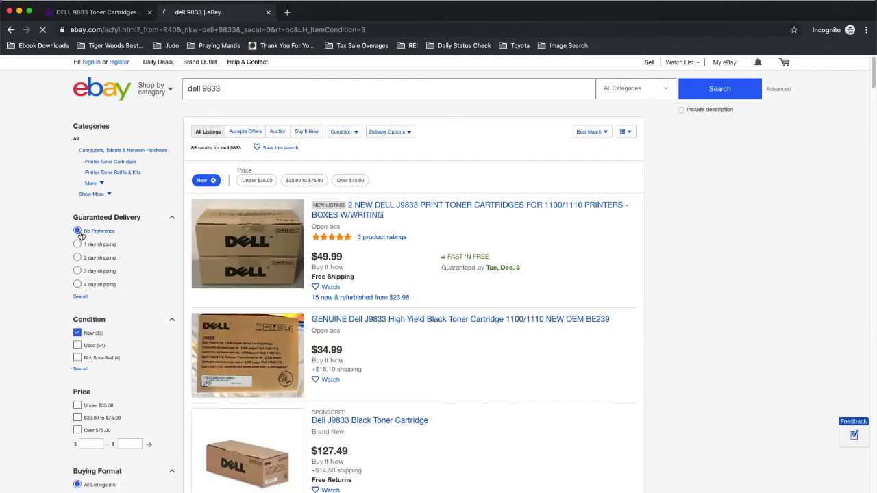
{"action": "scroll", "scroll_direction": "down", "scroll_amount": 3}
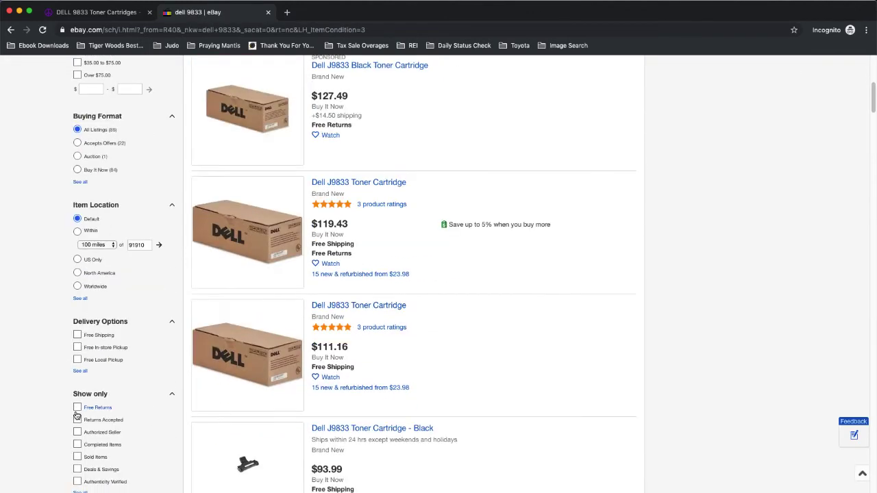
{"action": "left_click", "coordinate": [77, 458]}
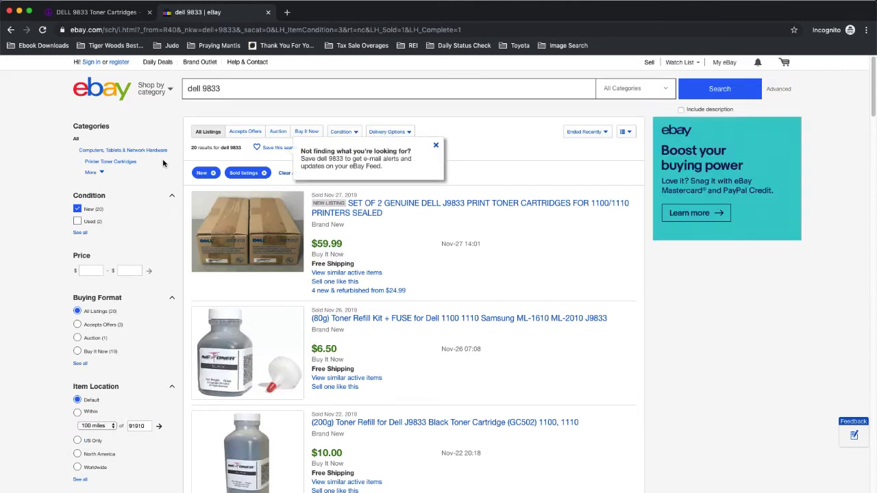
Step: Sort sold dell 9833 results by Price + Shipping: highest first, review them, and return to the Craigslist Dell listing
{"action": "left_click", "coordinate": [584, 131]}
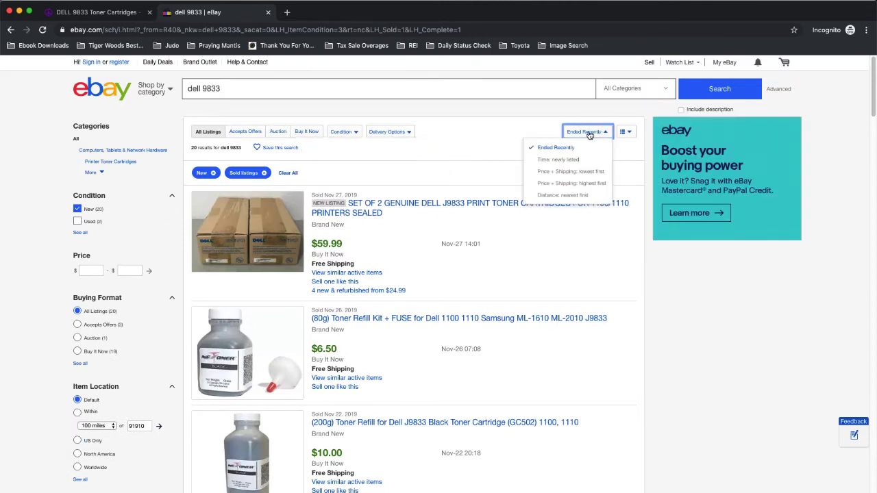
{"action": "left_click", "coordinate": [570, 184]}
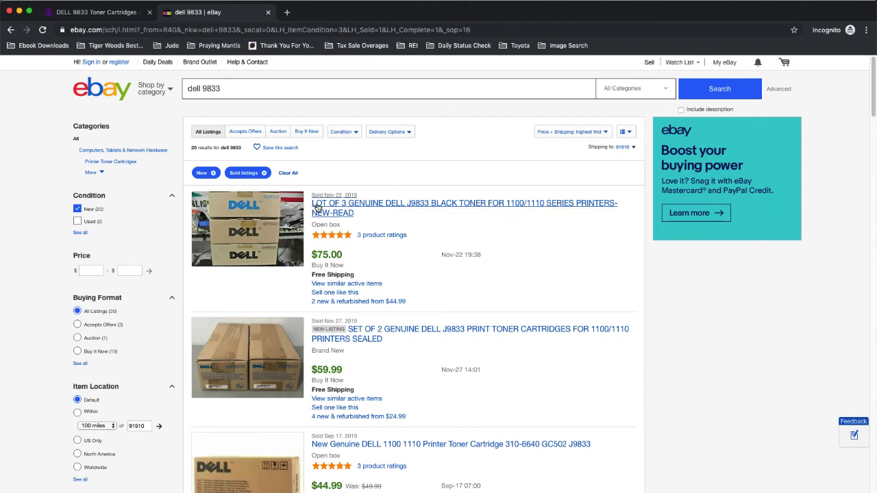
{"action": "mouse_move", "coordinate": [375, 211]}
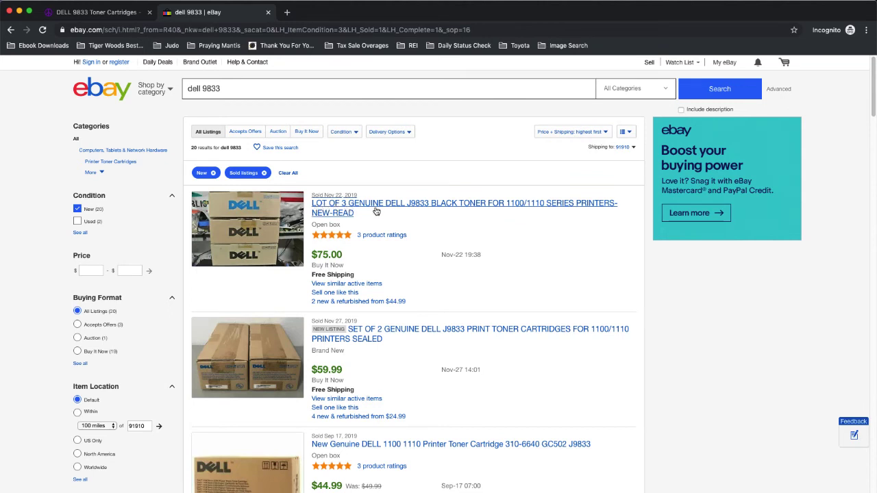
{"action": "mouse_move", "coordinate": [441, 212]}
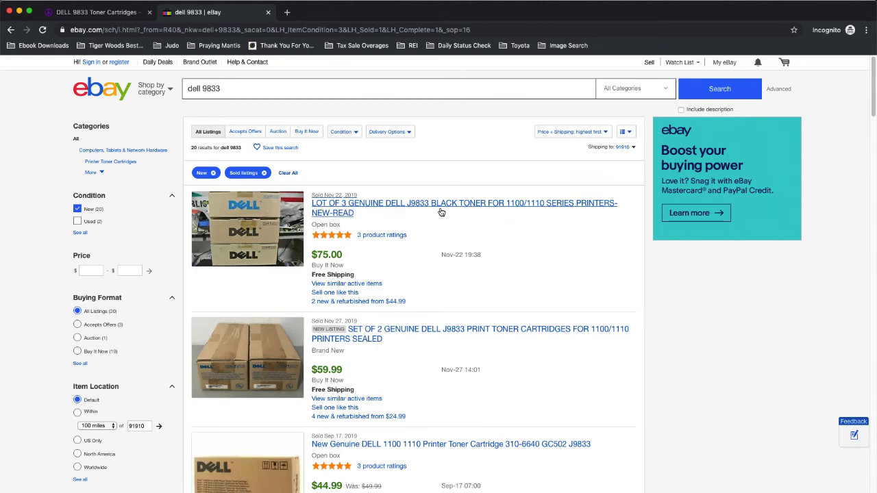
{"action": "mouse_move", "coordinate": [354, 258]}
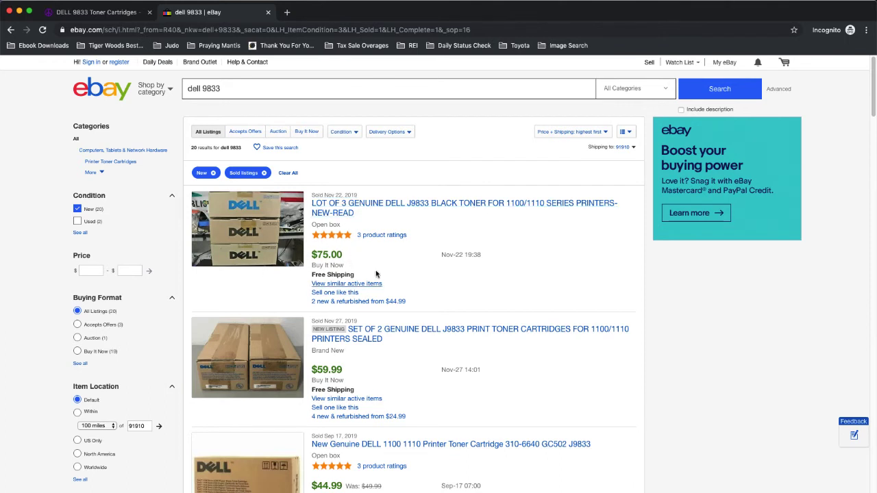
{"action": "scroll", "scroll_direction": "up", "scroll_amount": 3}
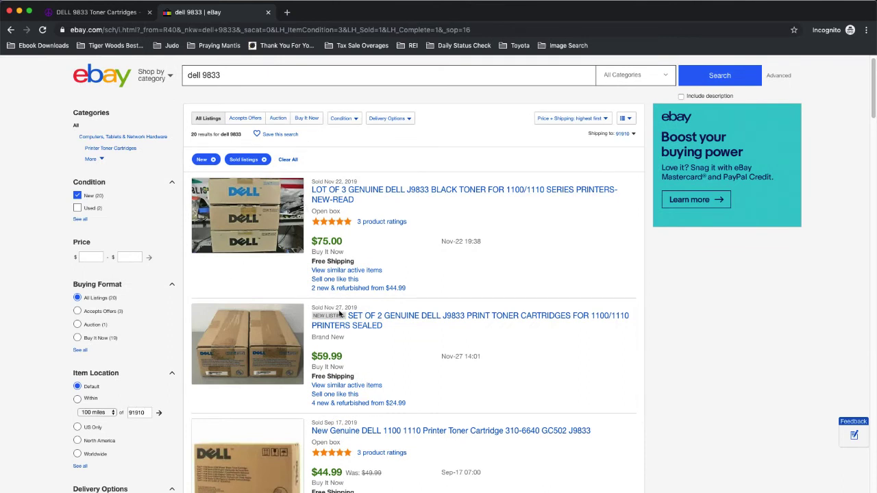
{"action": "mouse_move", "coordinate": [329, 378]}
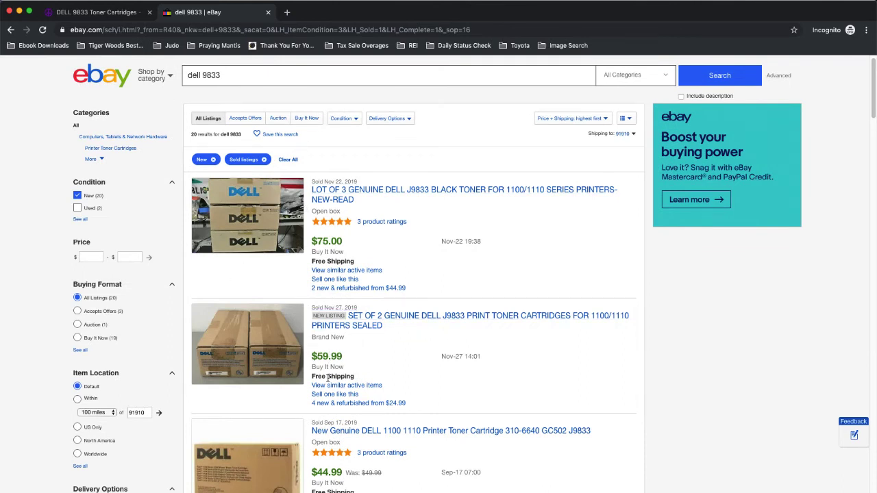
{"action": "mouse_move", "coordinate": [251, 337]}
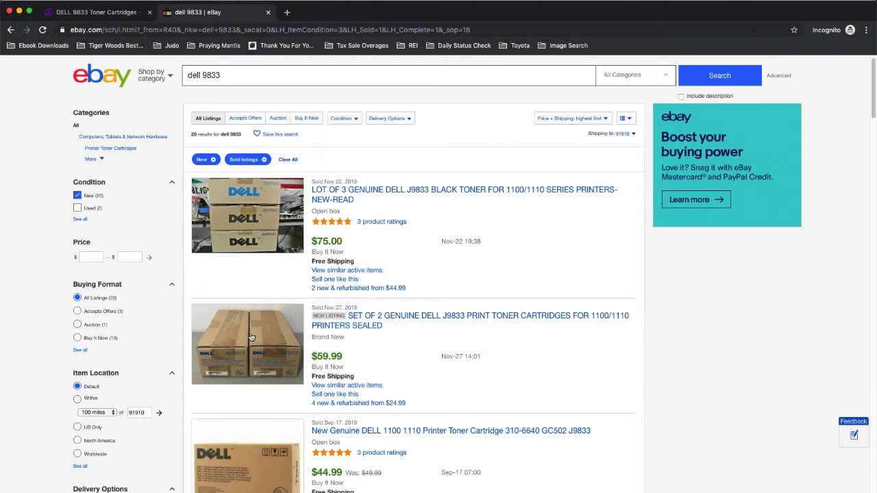
{"action": "mouse_move", "coordinate": [250, 330]}
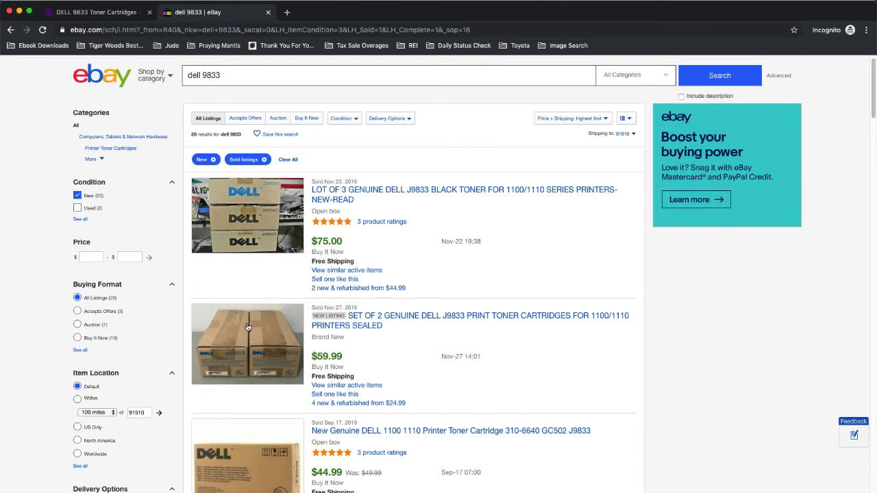
{"action": "scroll", "scroll_direction": "down", "scroll_amount": 3}
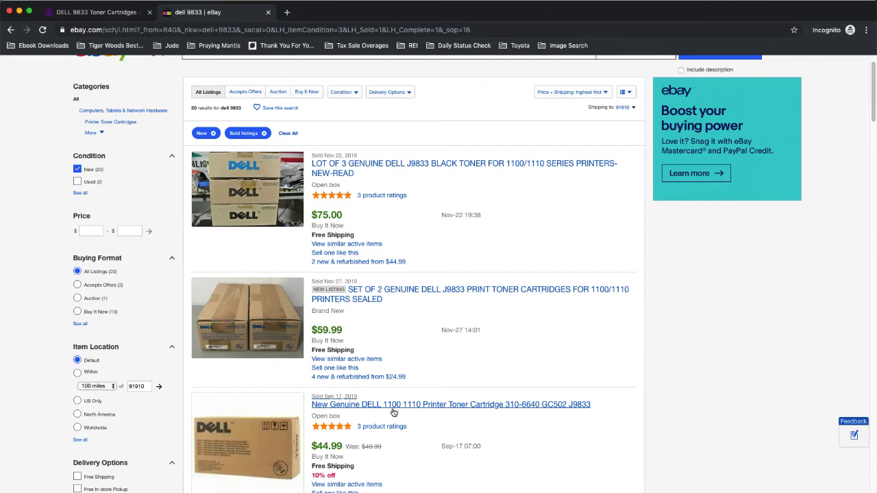
{"action": "mouse_move", "coordinate": [337, 457]}
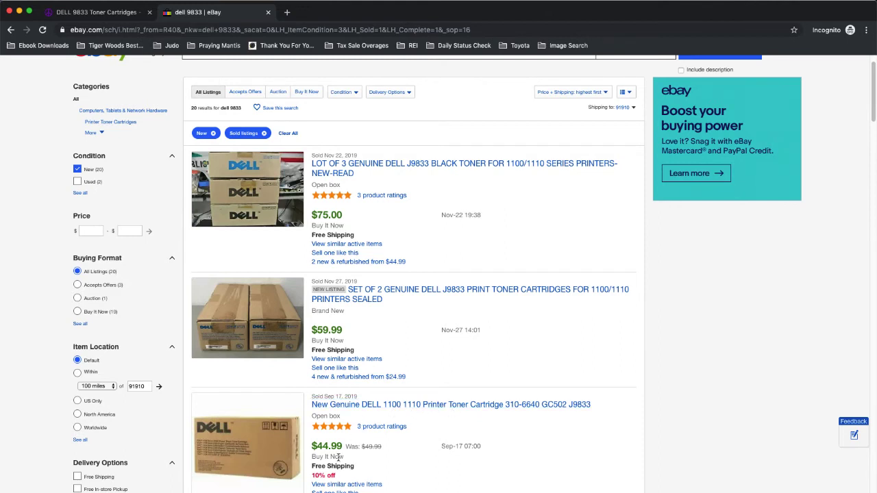
{"action": "mouse_move", "coordinate": [247, 447]}
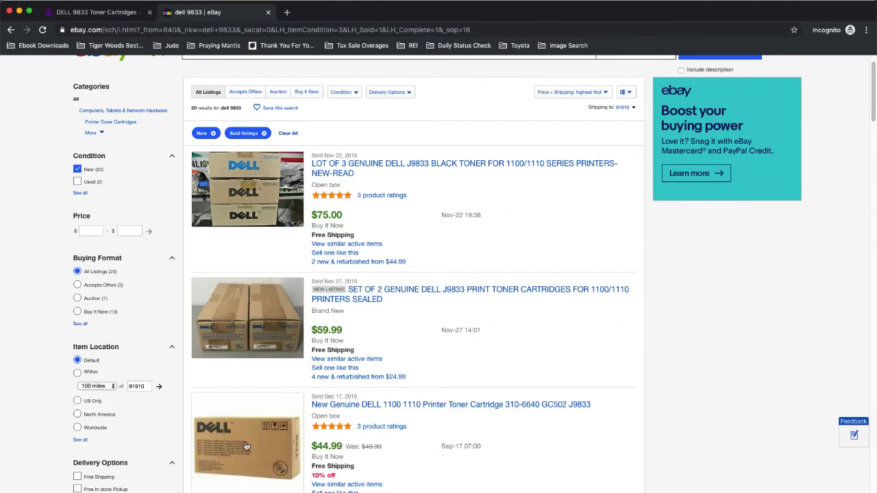
{"action": "mouse_move", "coordinate": [277, 292]}
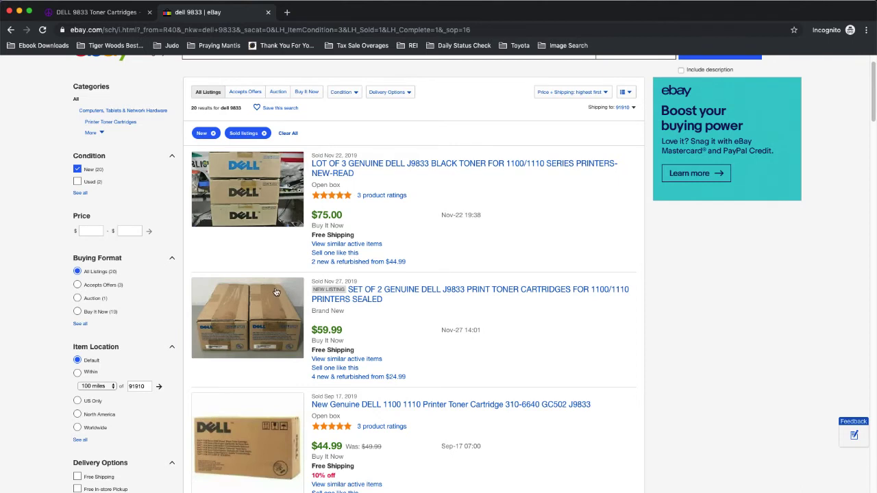
{"action": "mouse_move", "coordinate": [178, 89]}
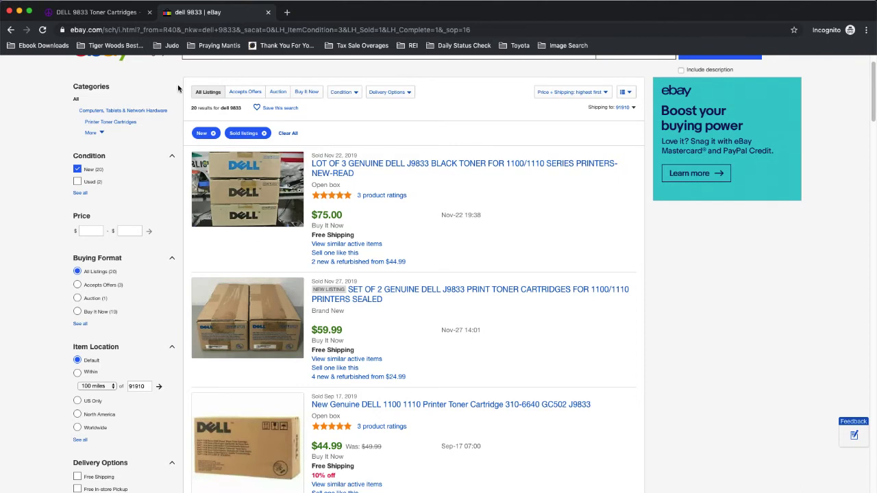
{"action": "left_click", "coordinate": [96, 11]}
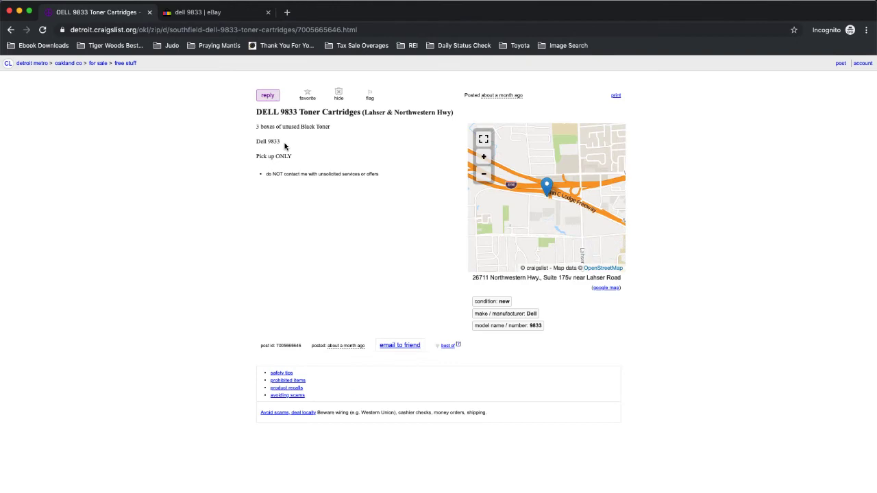